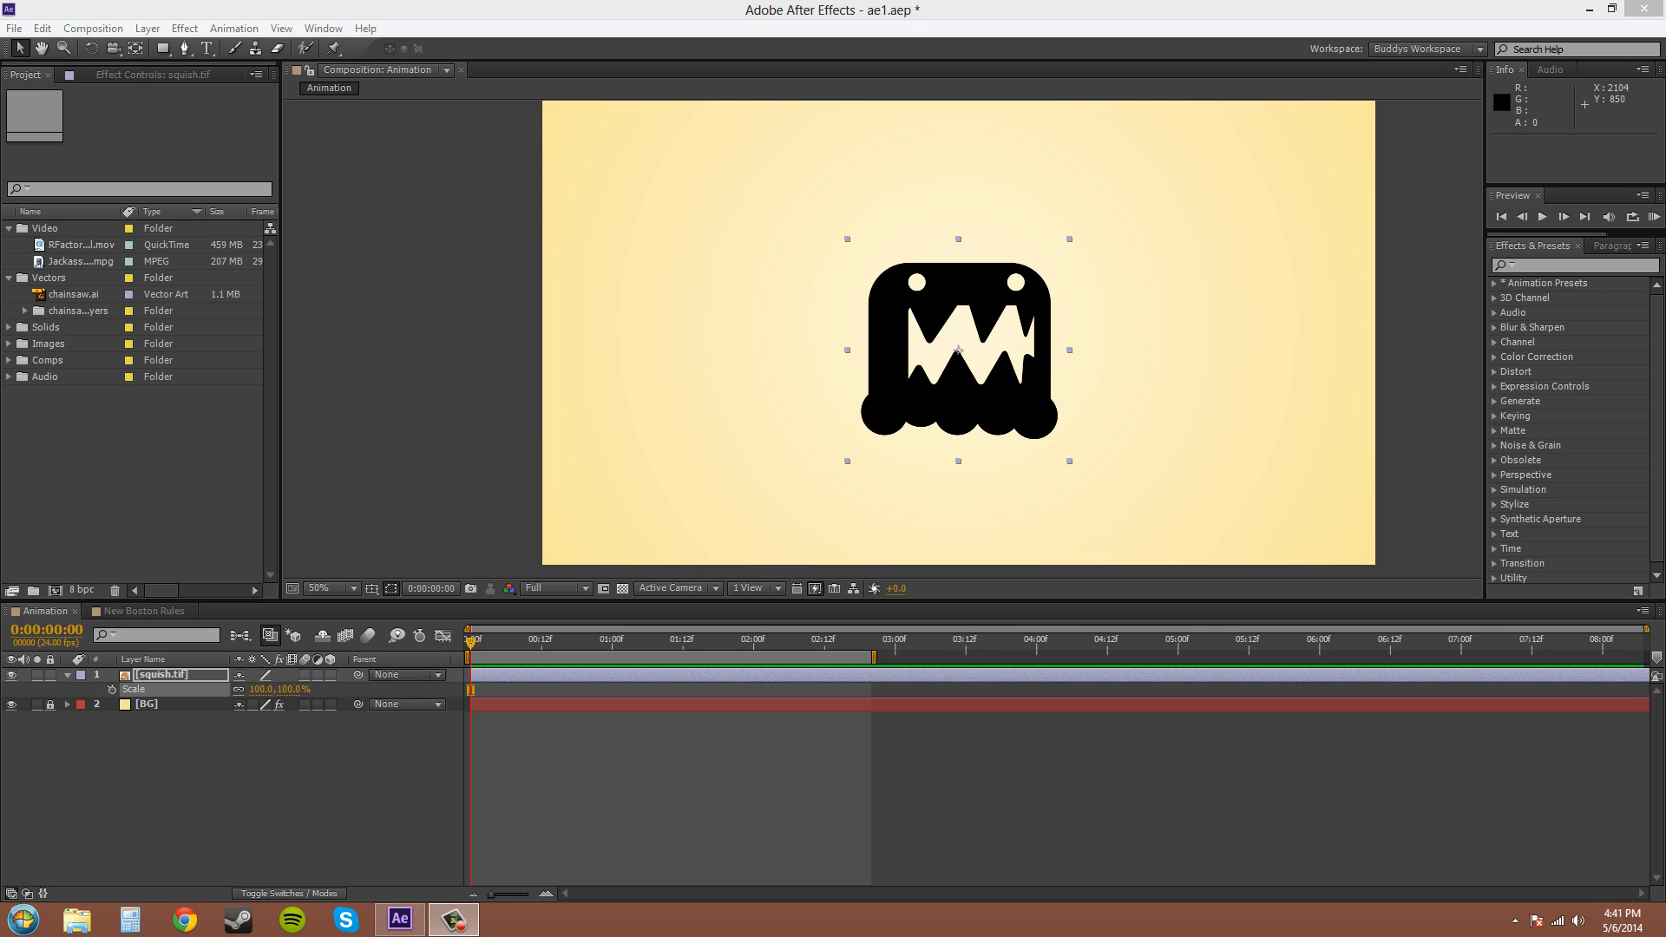
mouse_move(1103, 194)
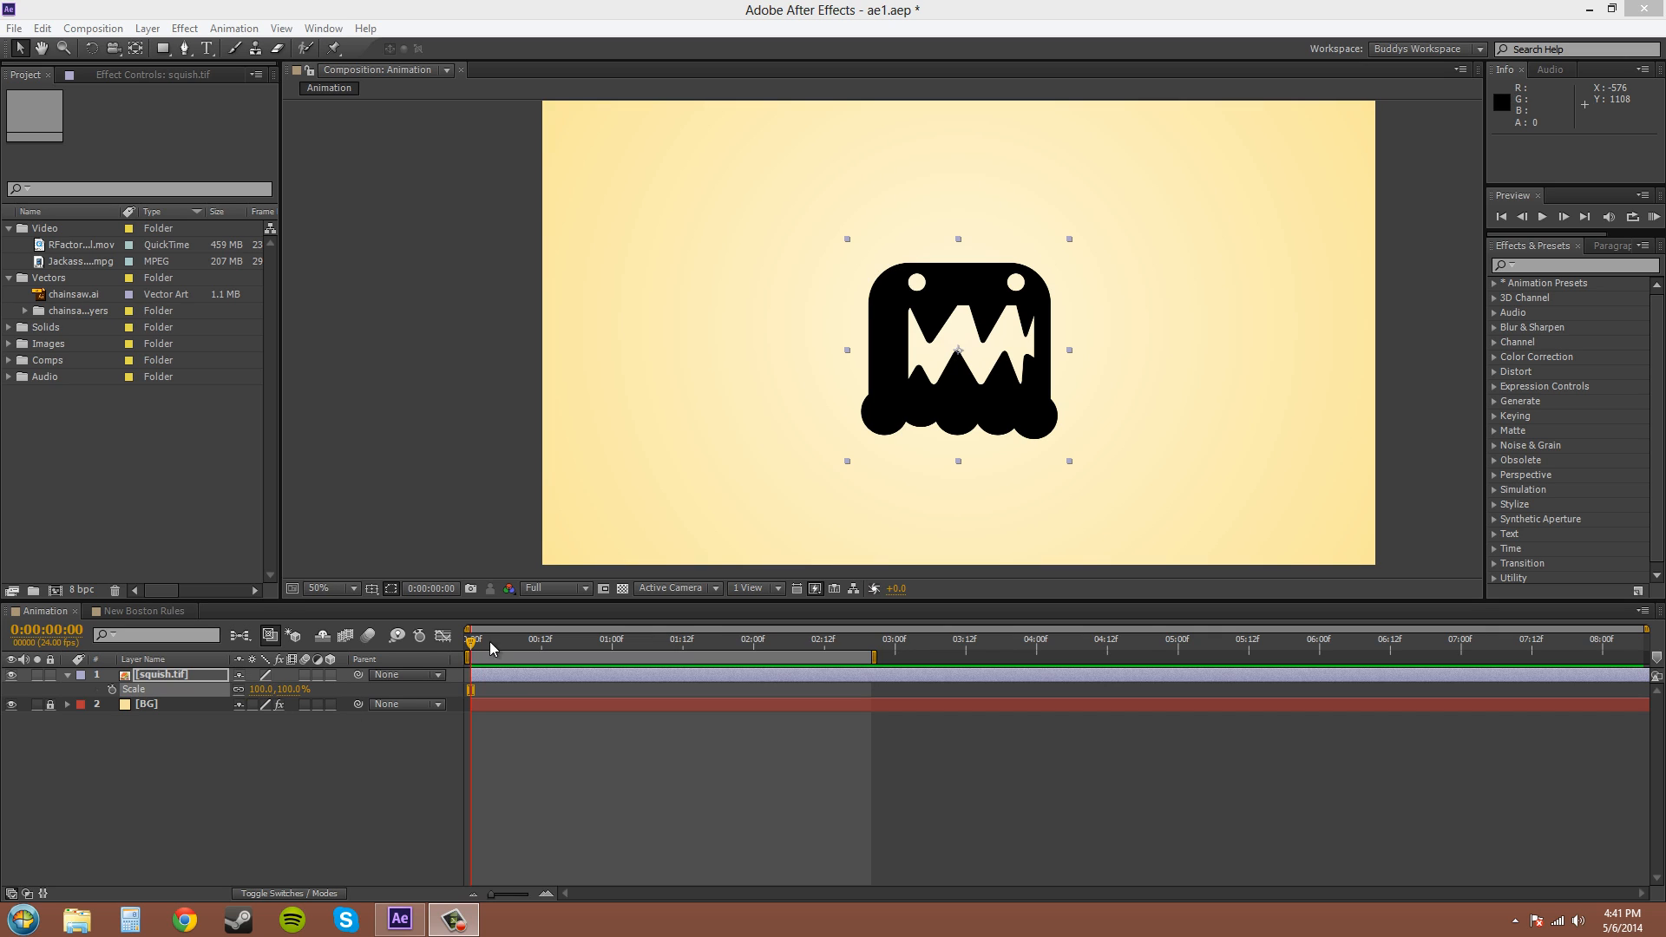
Keyframe the monster's Scale as a tiny dot at 0:00 and 200% at 0:00:02:00.
double_click(262, 689)
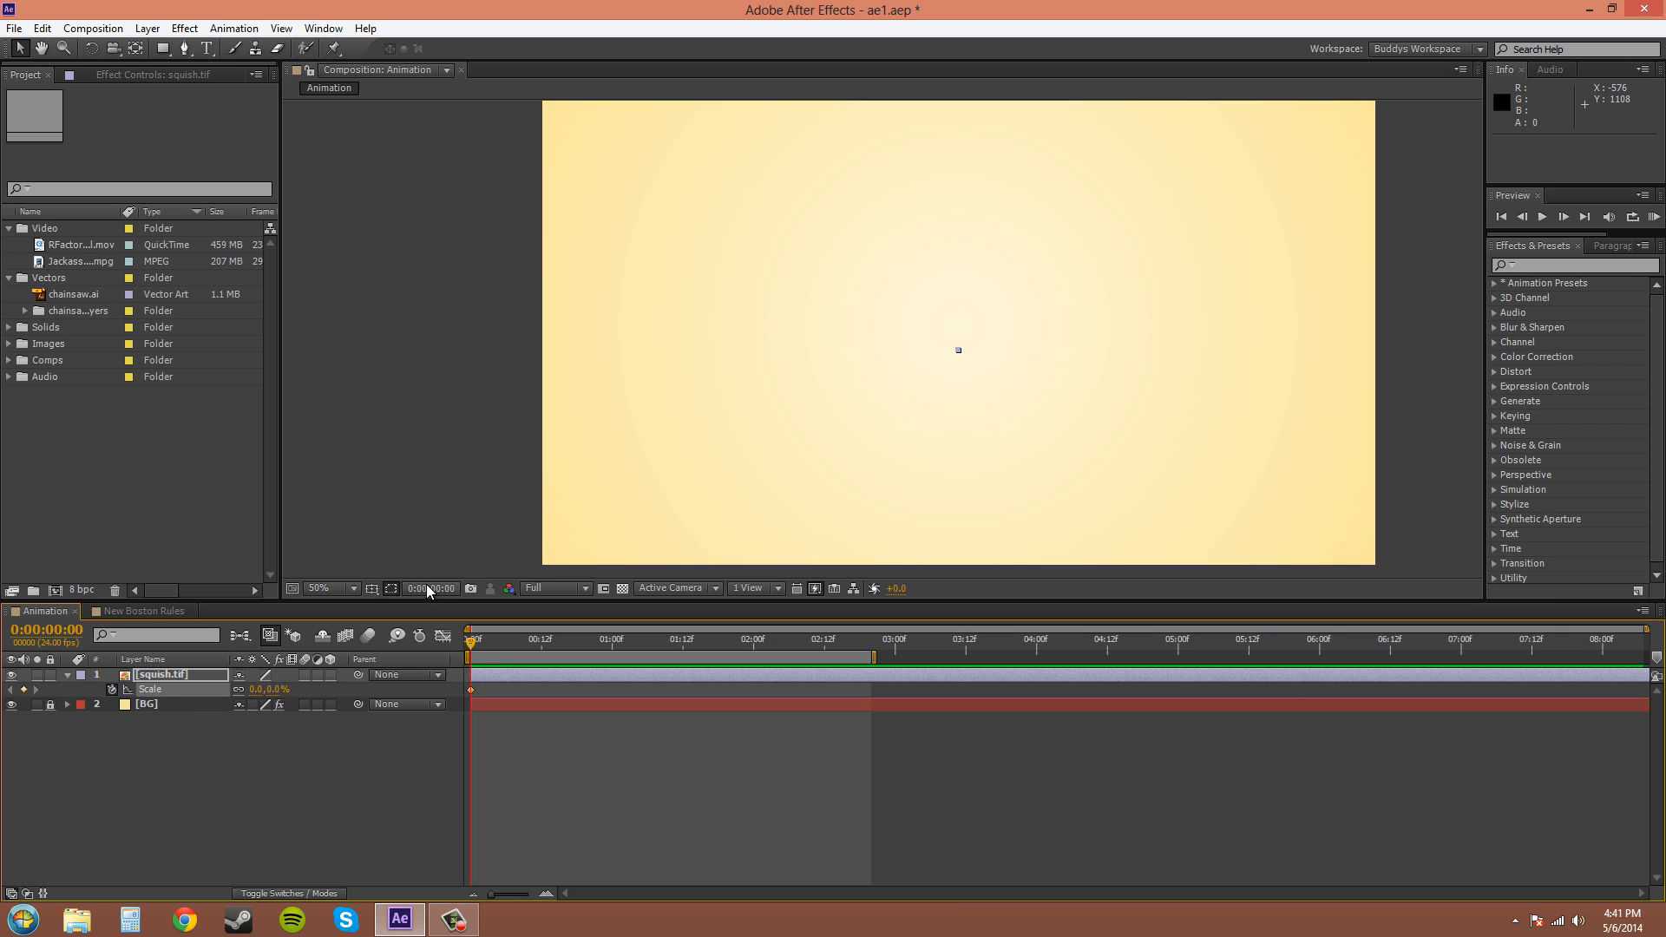
click(752, 642)
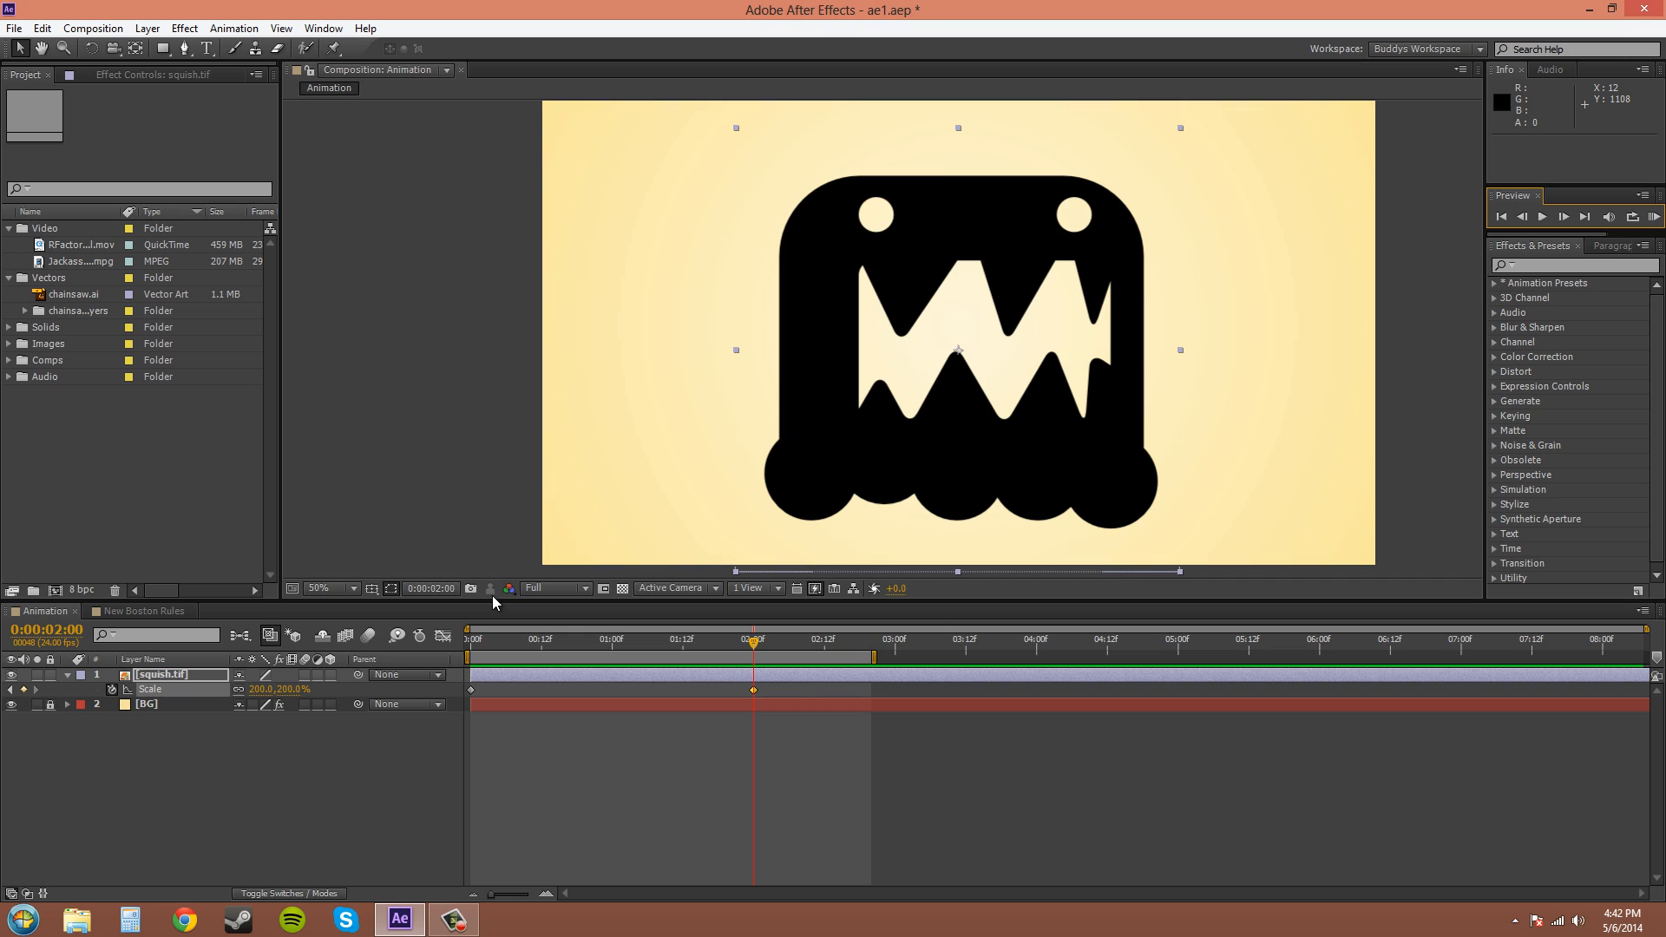
mouse_move(868, 479)
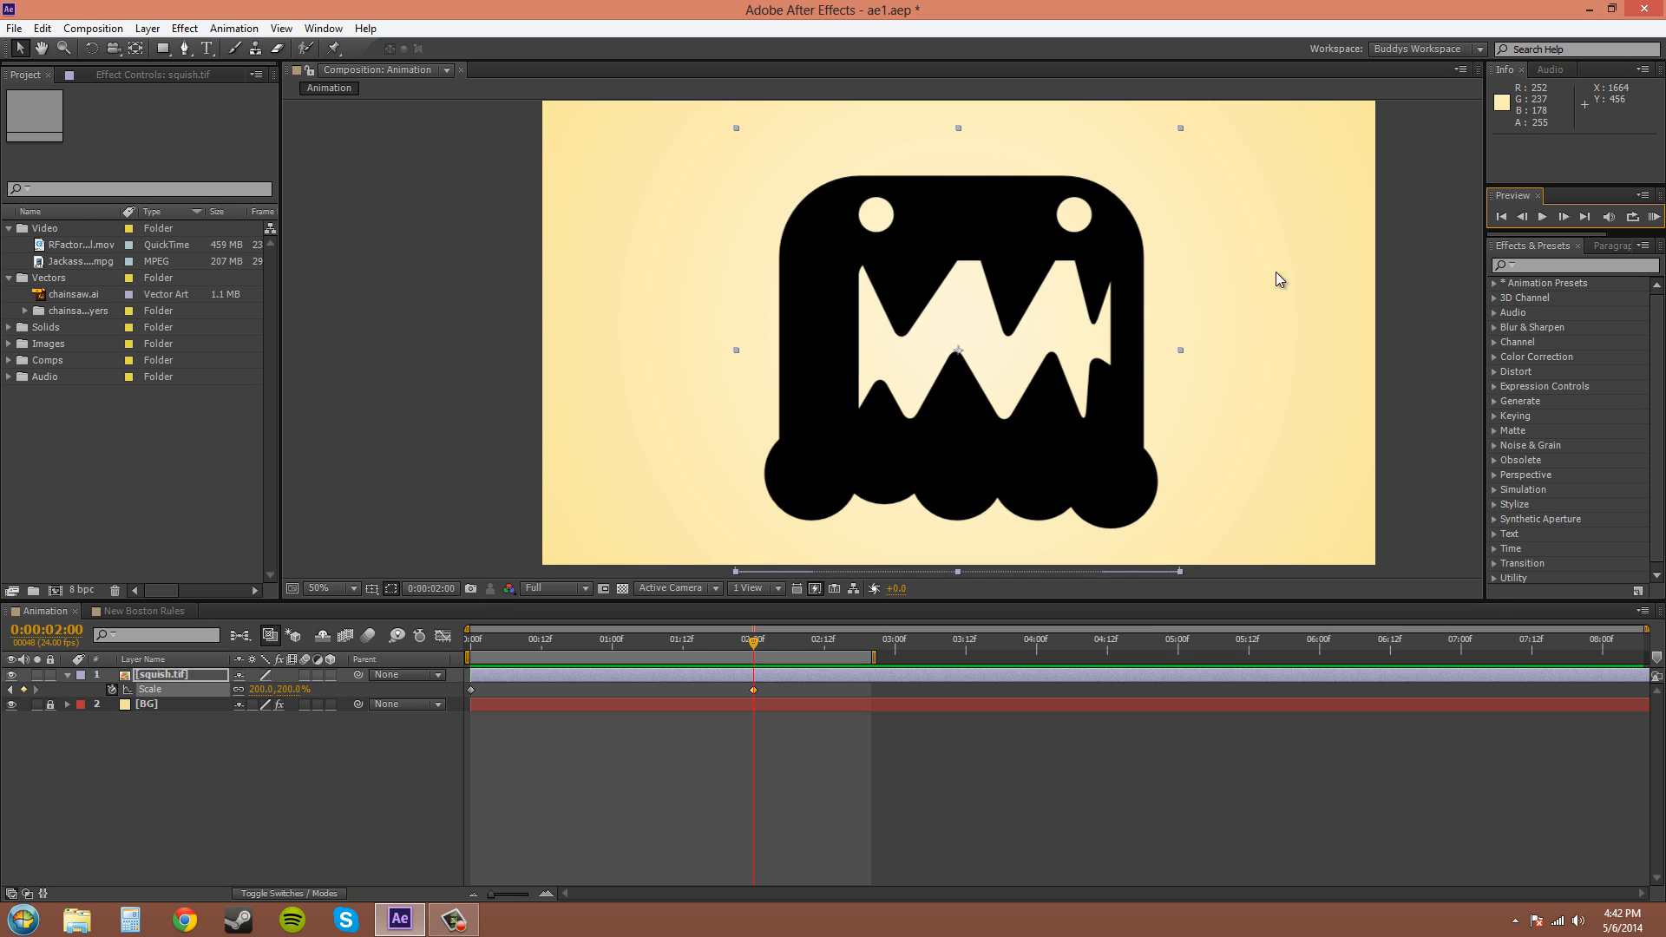
mouse_move(1357, 54)
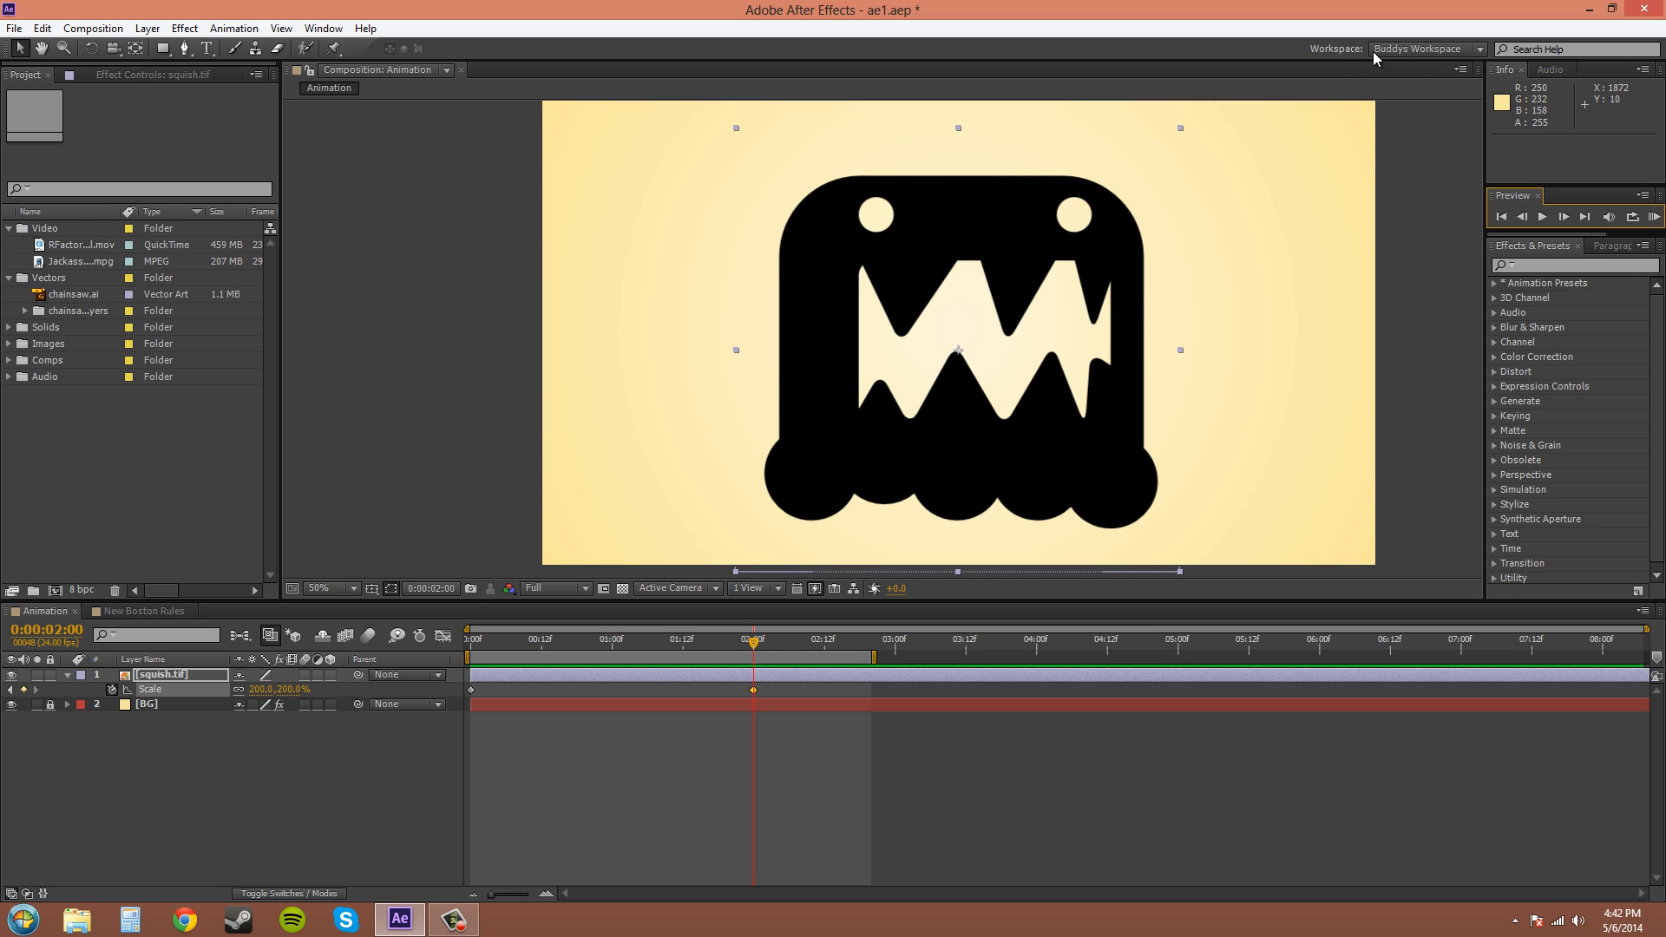
mouse_move(857, 348)
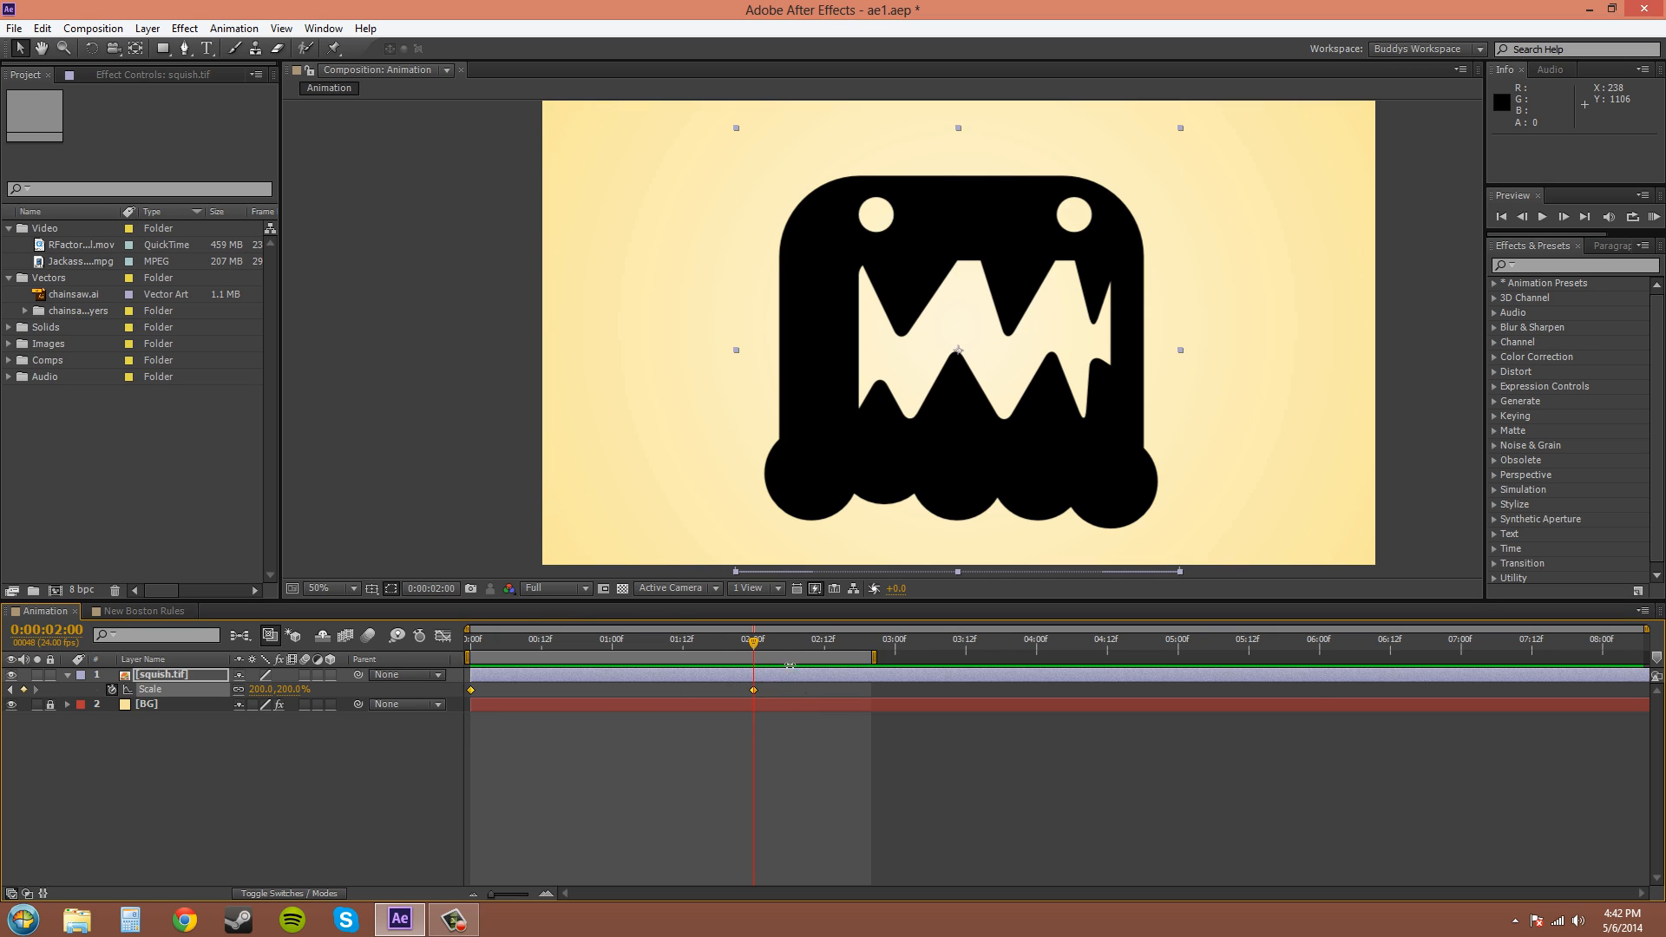
Apply Keyframe Assistant > Exponential Scale to the 200% Scale keyframe.
right_click(753, 691)
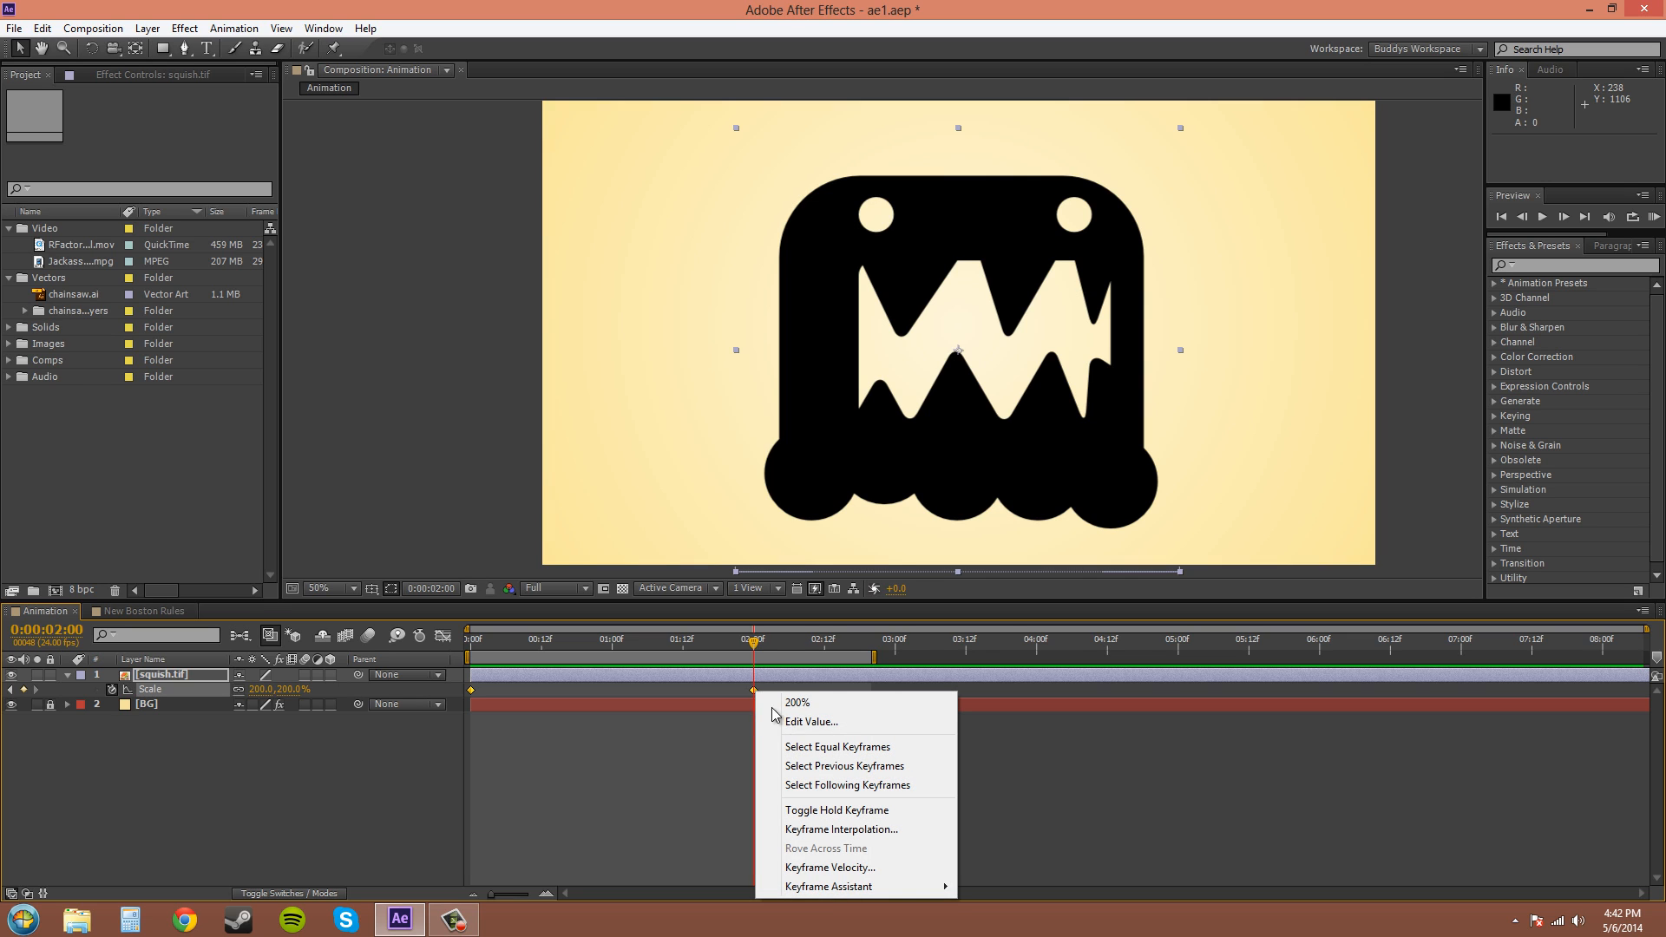
mouse_move(829, 887)
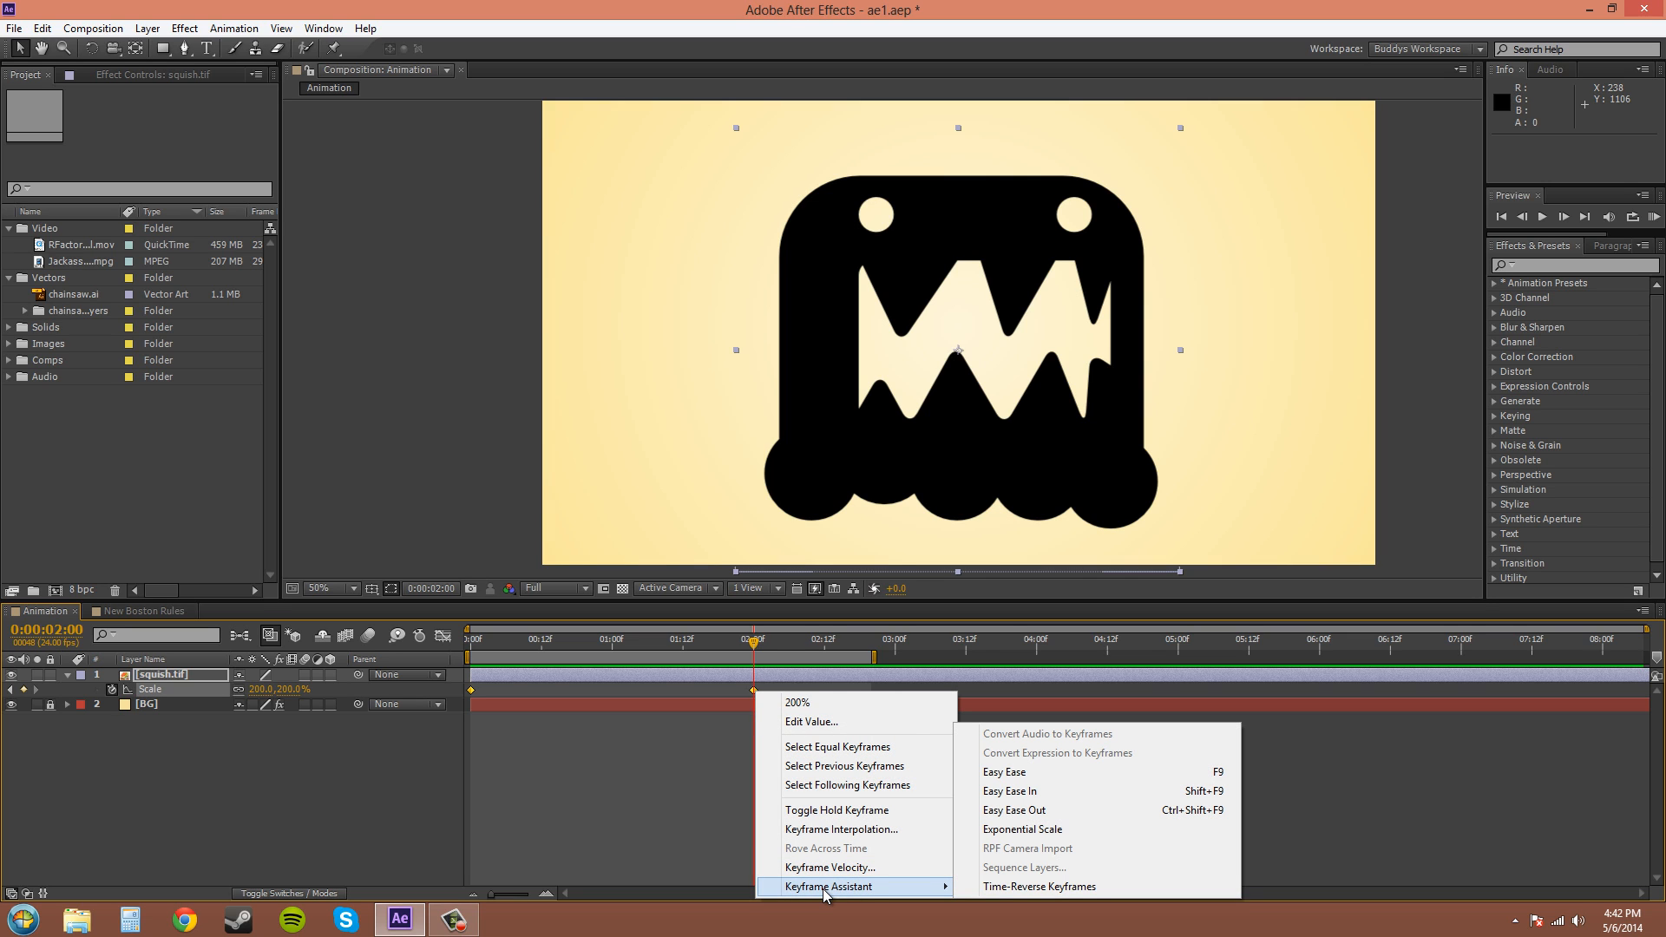
mouse_move(1024, 828)
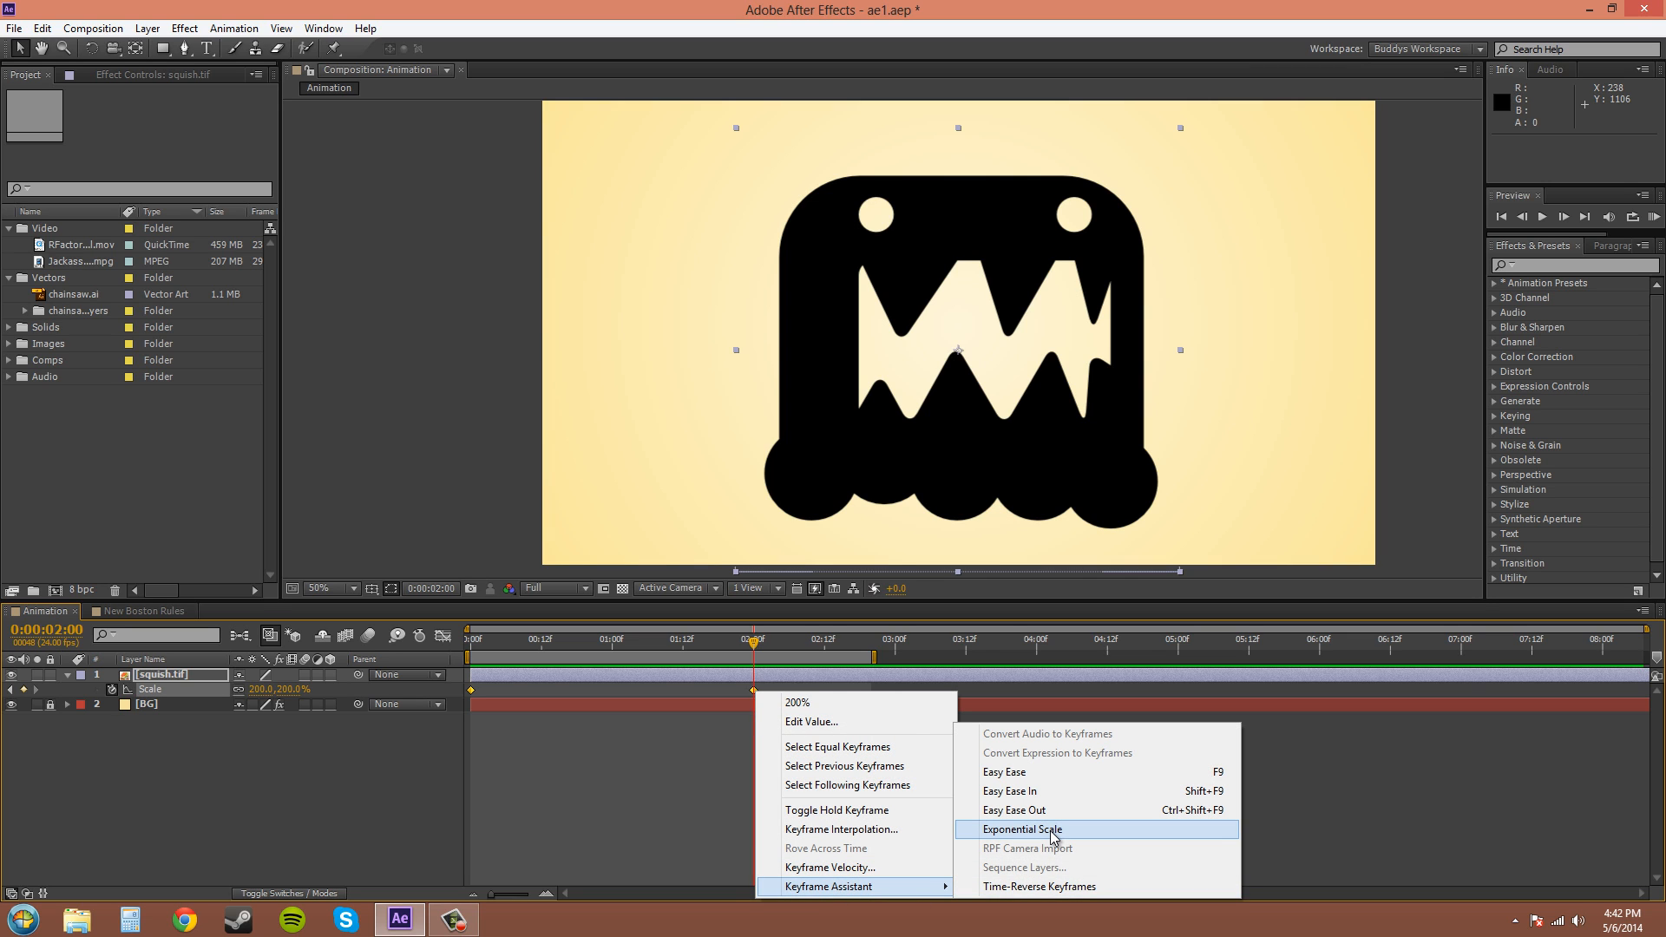
click(1024, 828)
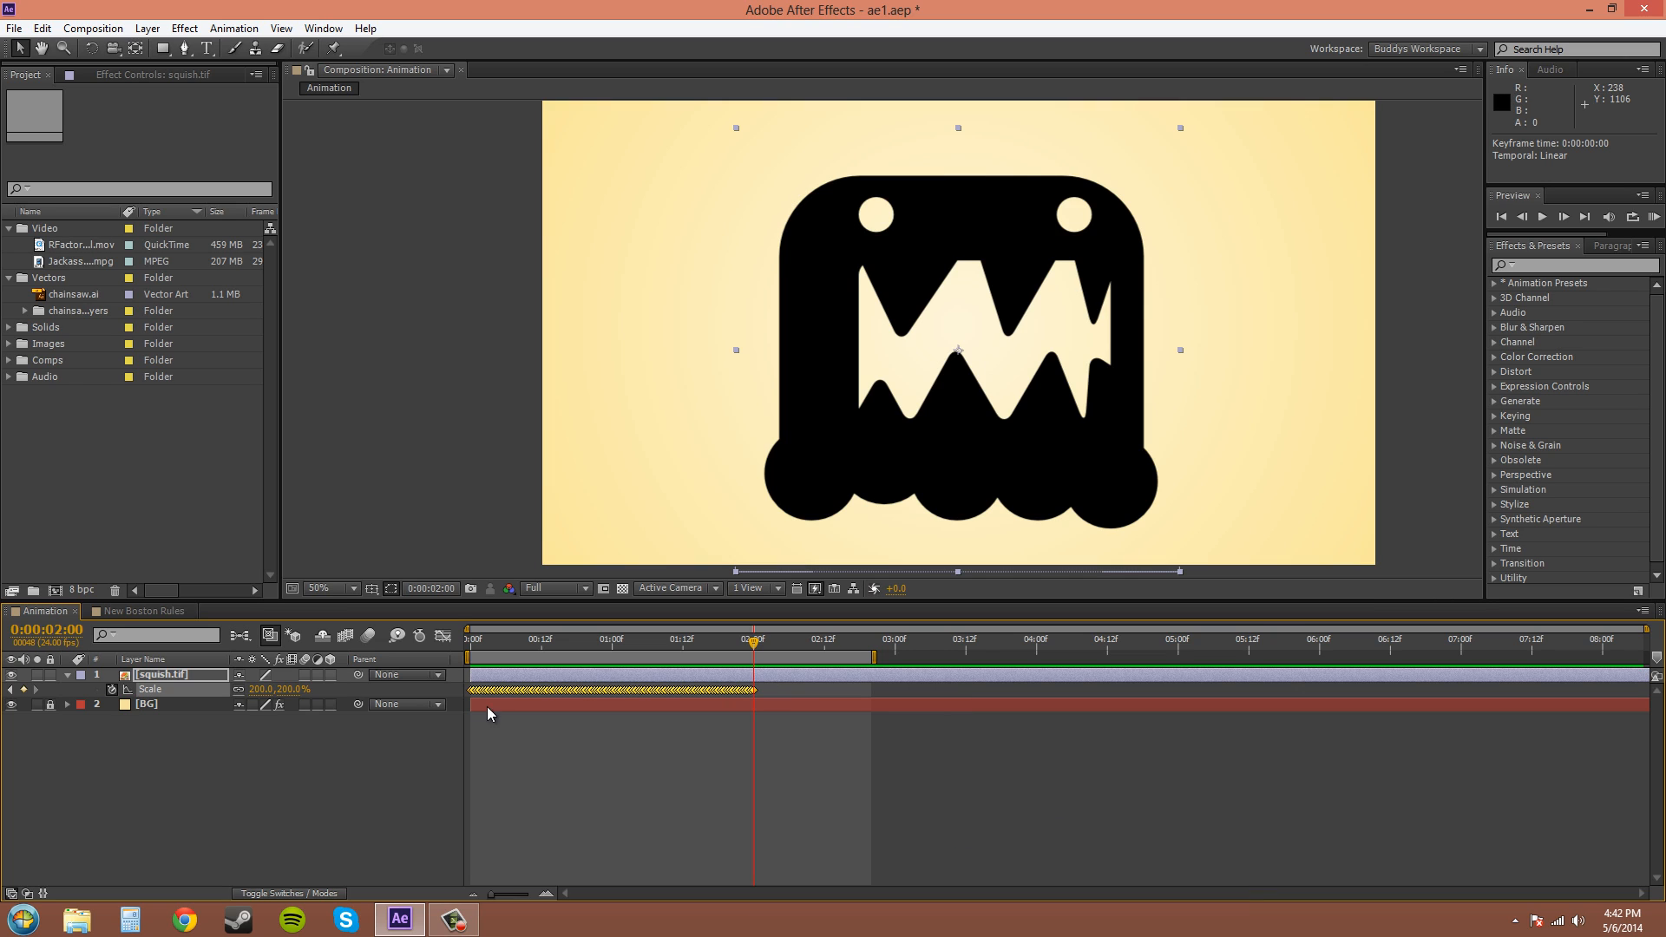
mouse_move(760, 699)
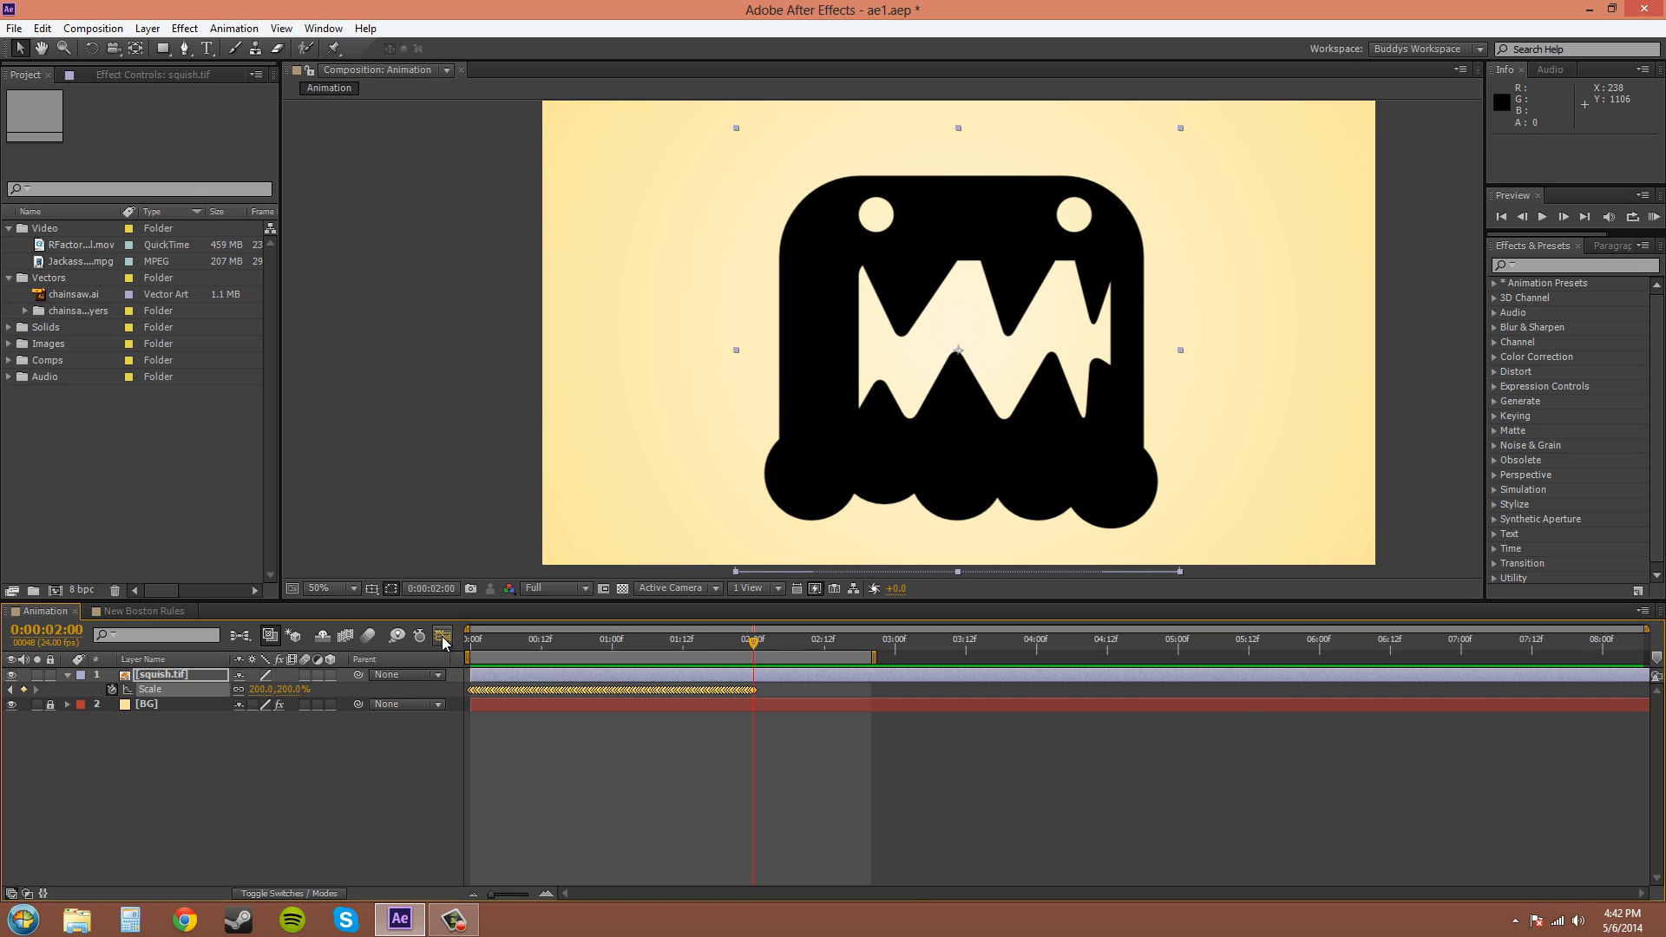
Display the Scale speed curve in the Graph Editor and preview its steep acceleration.
click(443, 635)
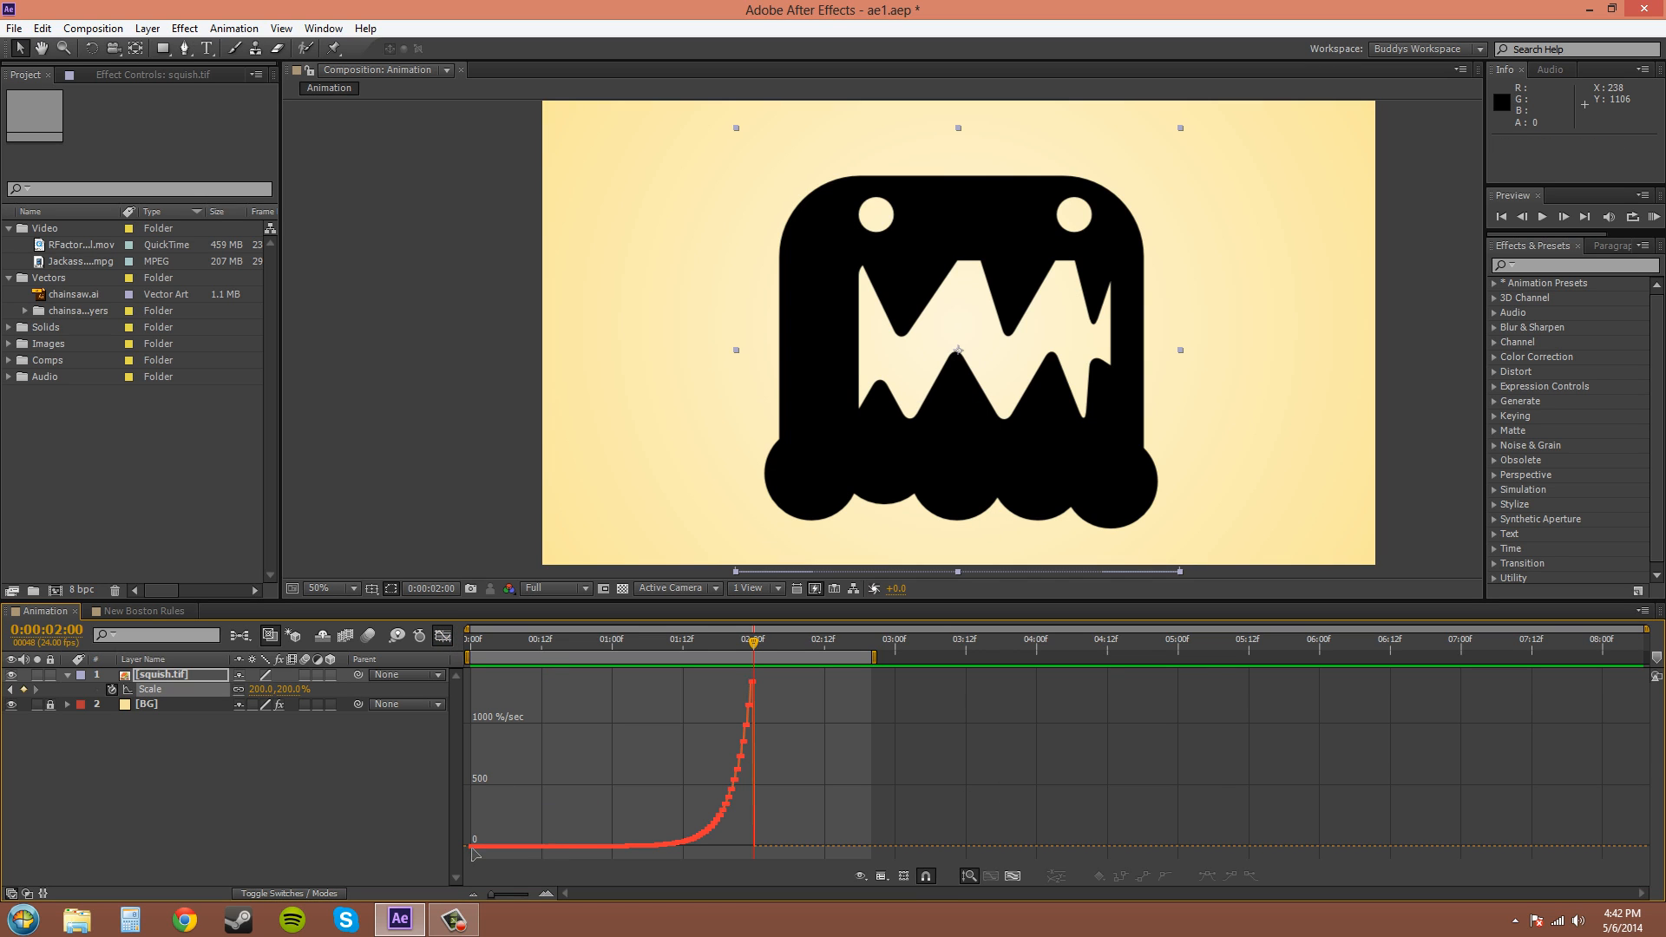
mouse_move(763, 715)
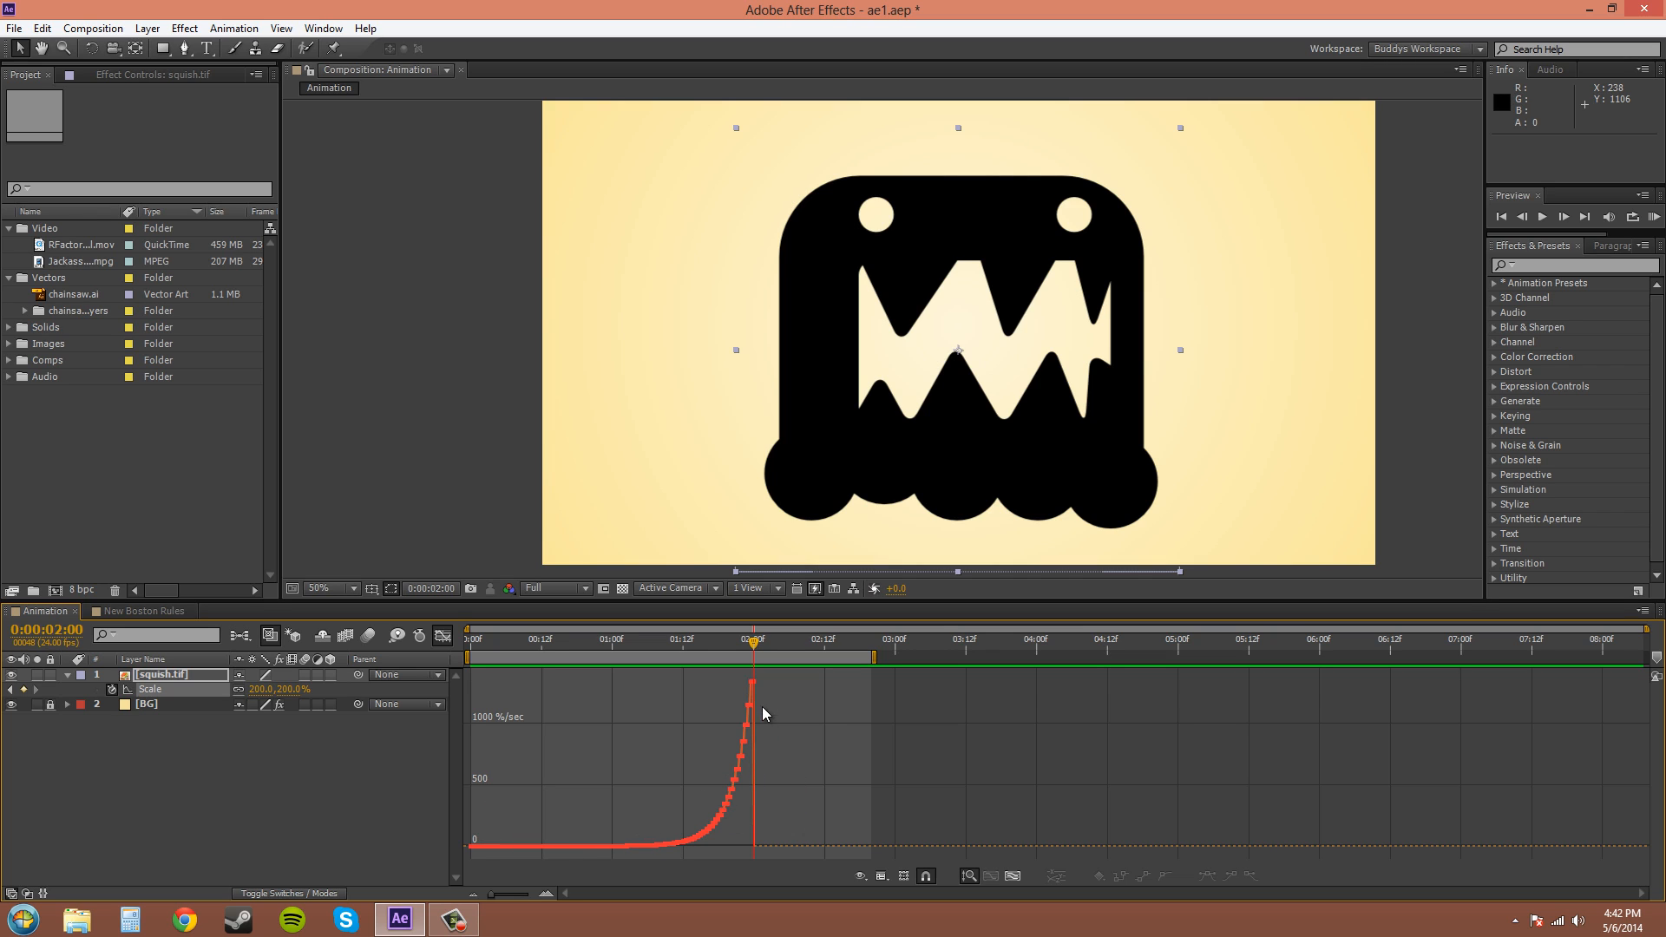
mouse_move(694, 825)
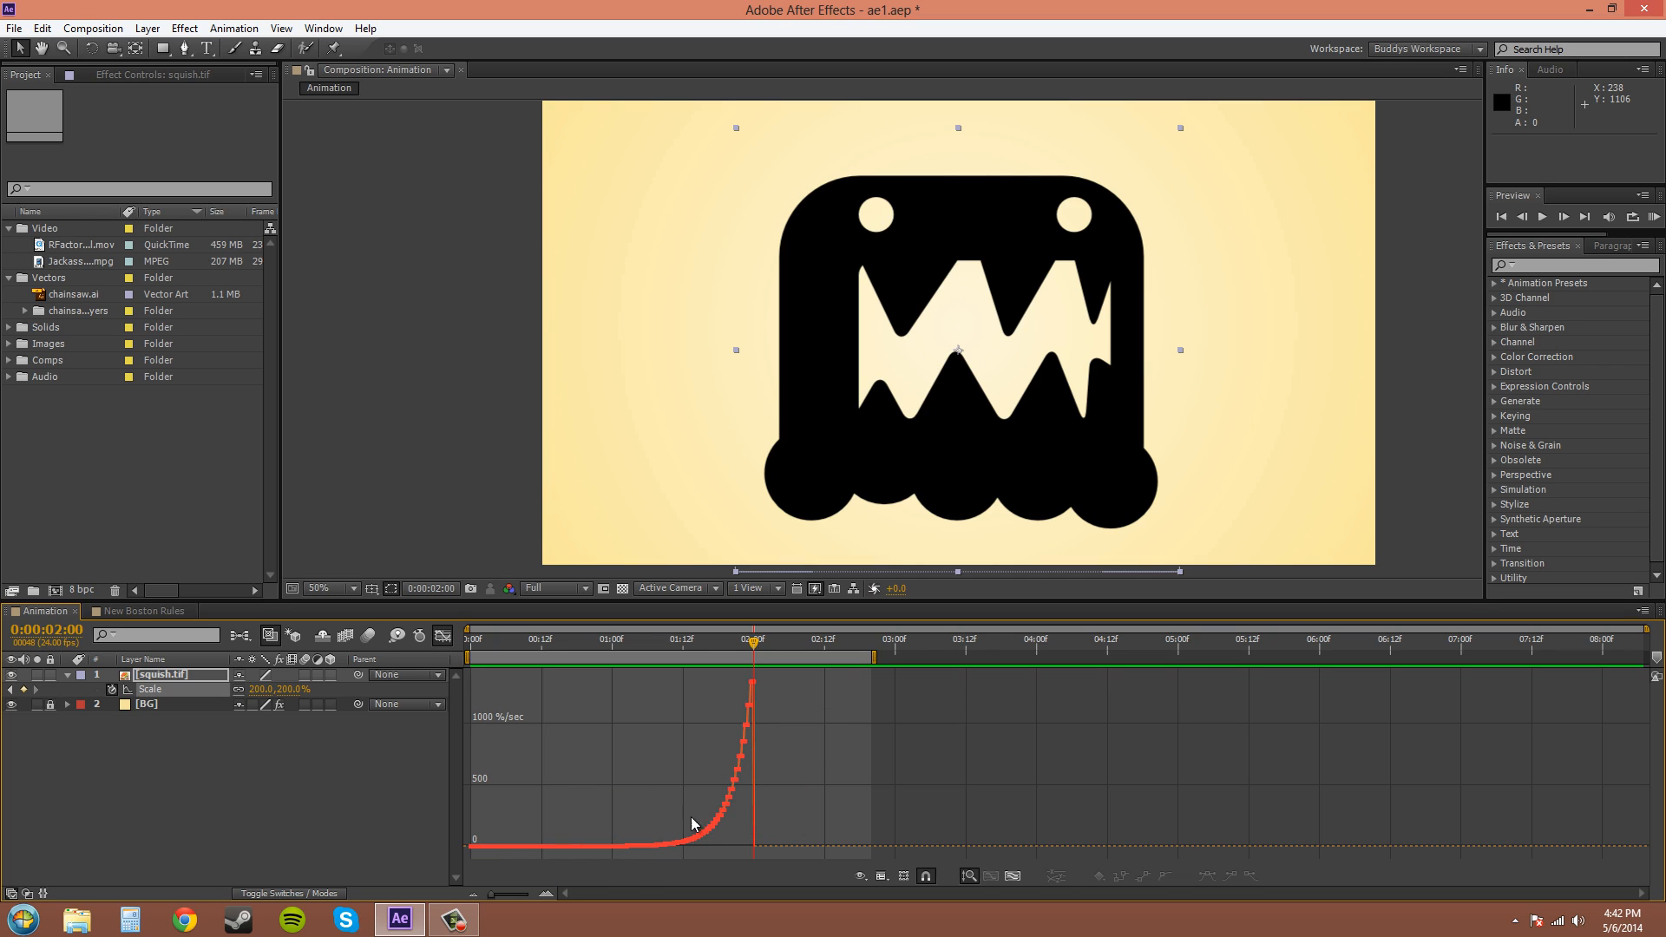
mouse_move(733, 769)
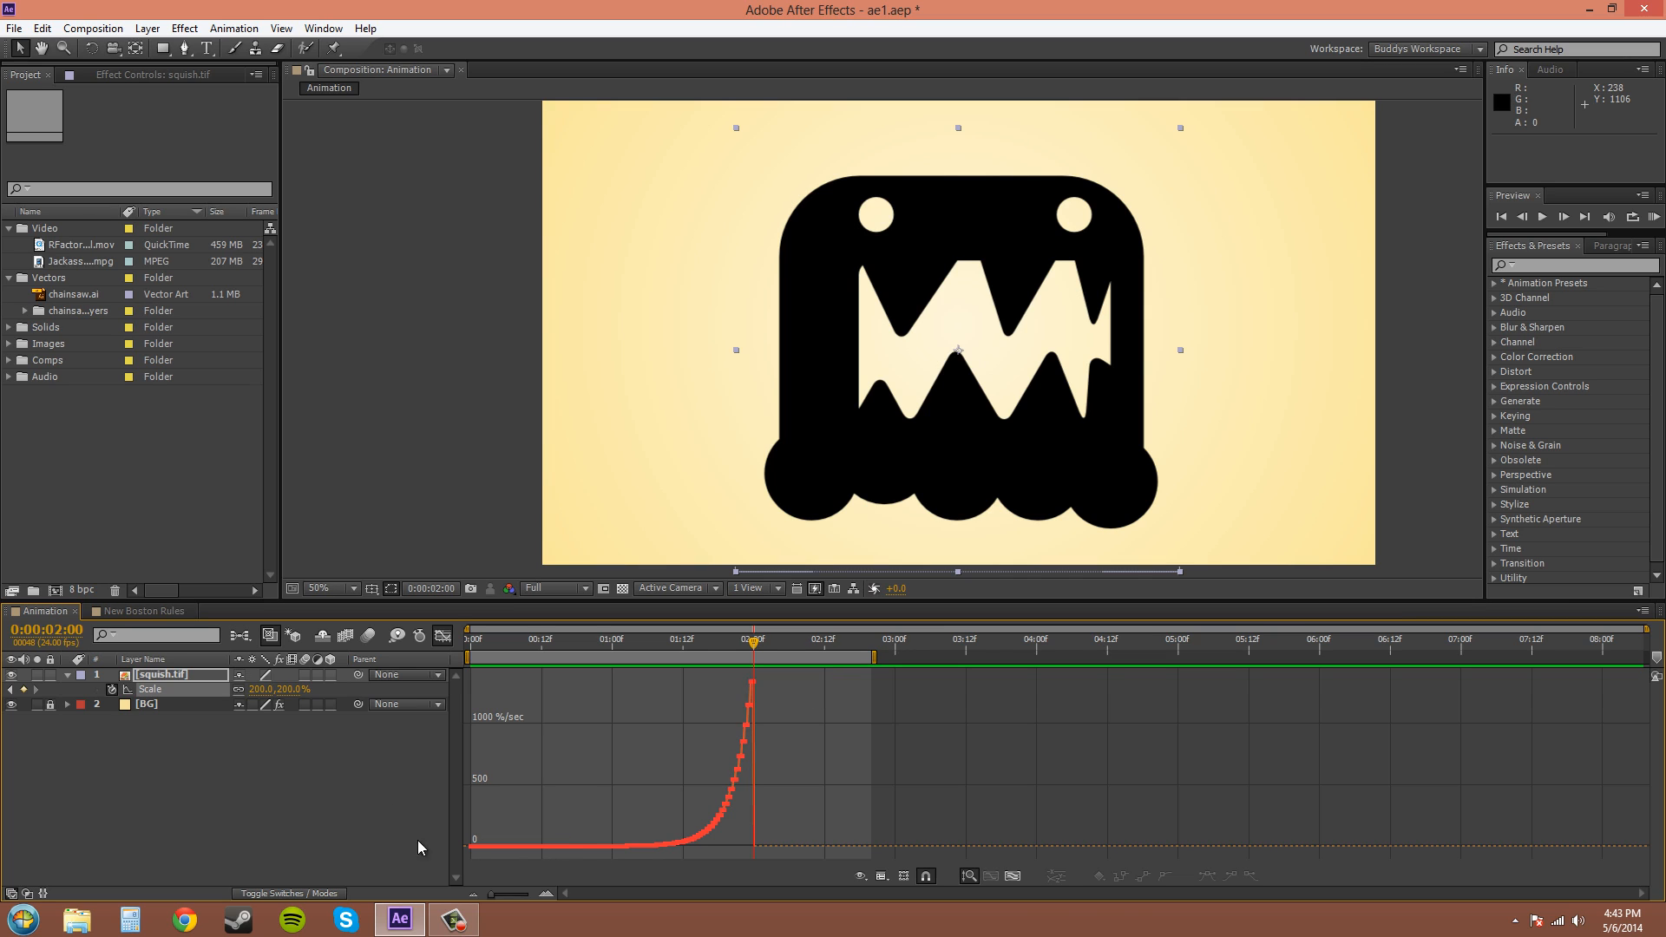
mouse_move(514, 858)
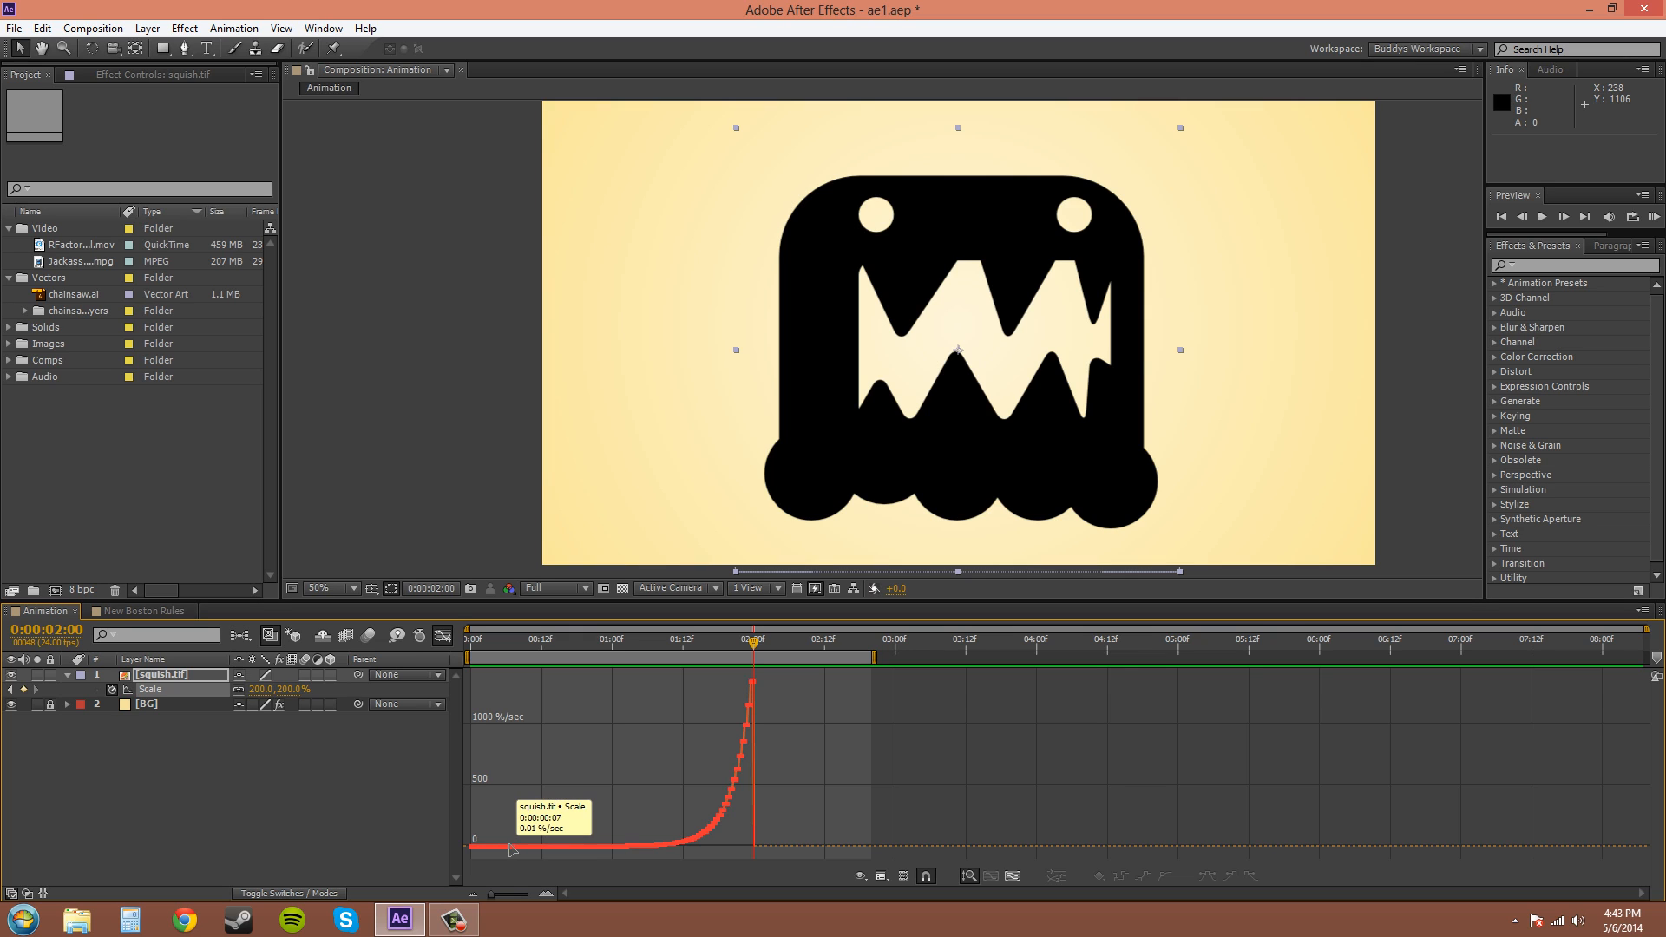
mouse_move(628, 850)
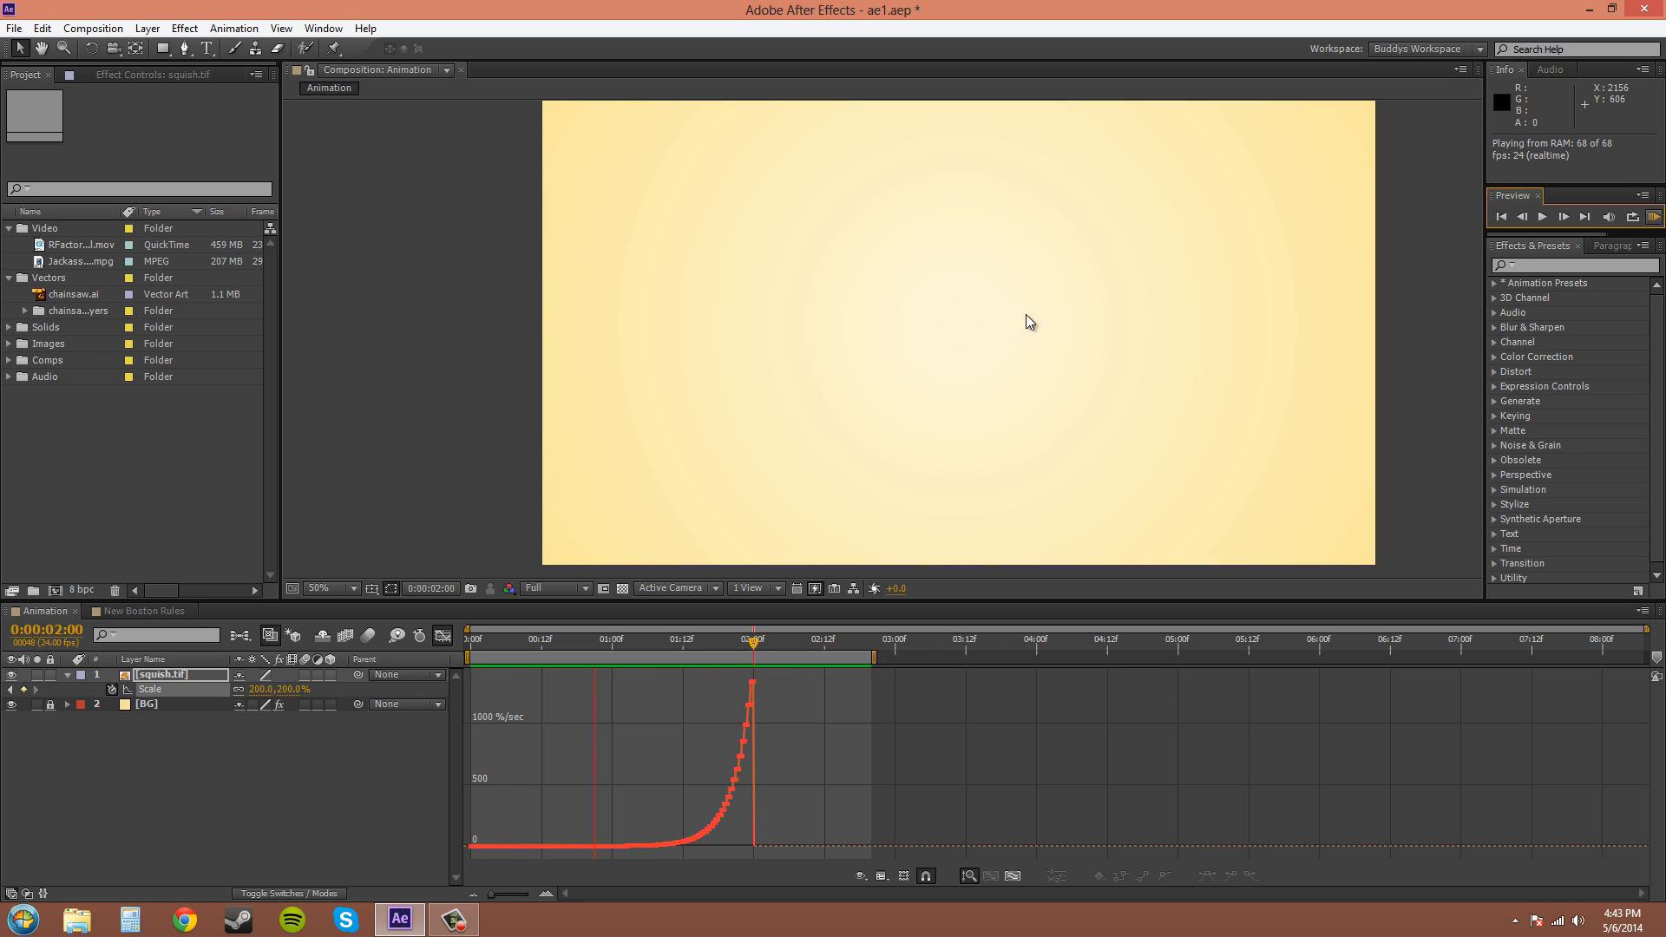
mouse_move(918, 290)
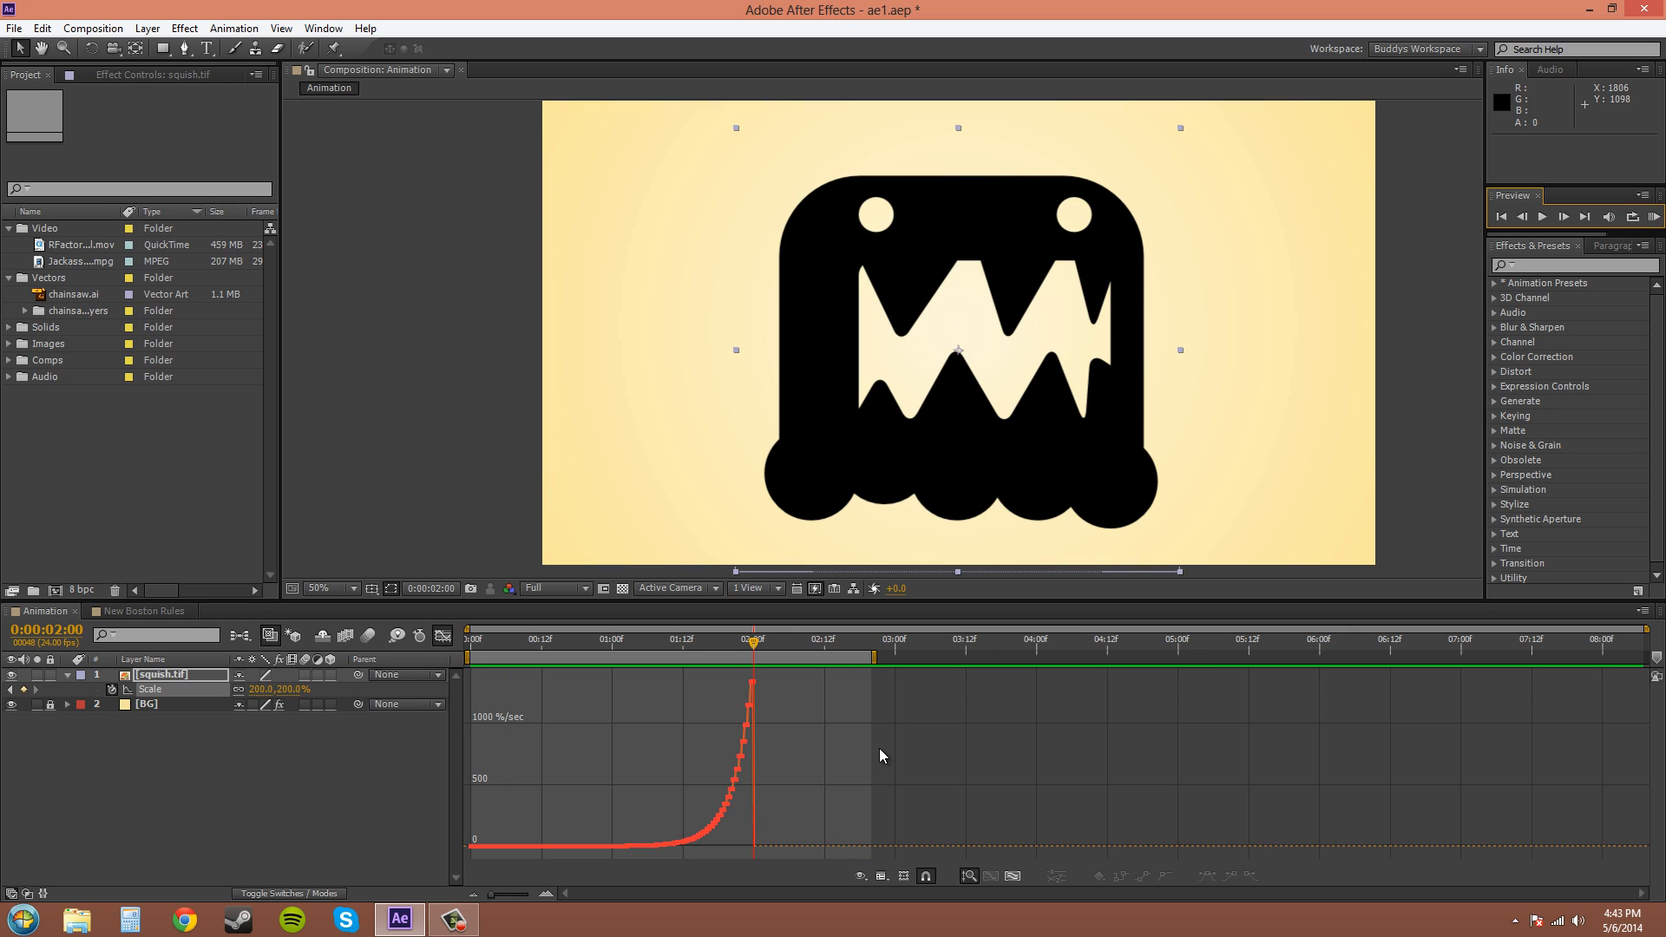
mouse_move(861, 760)
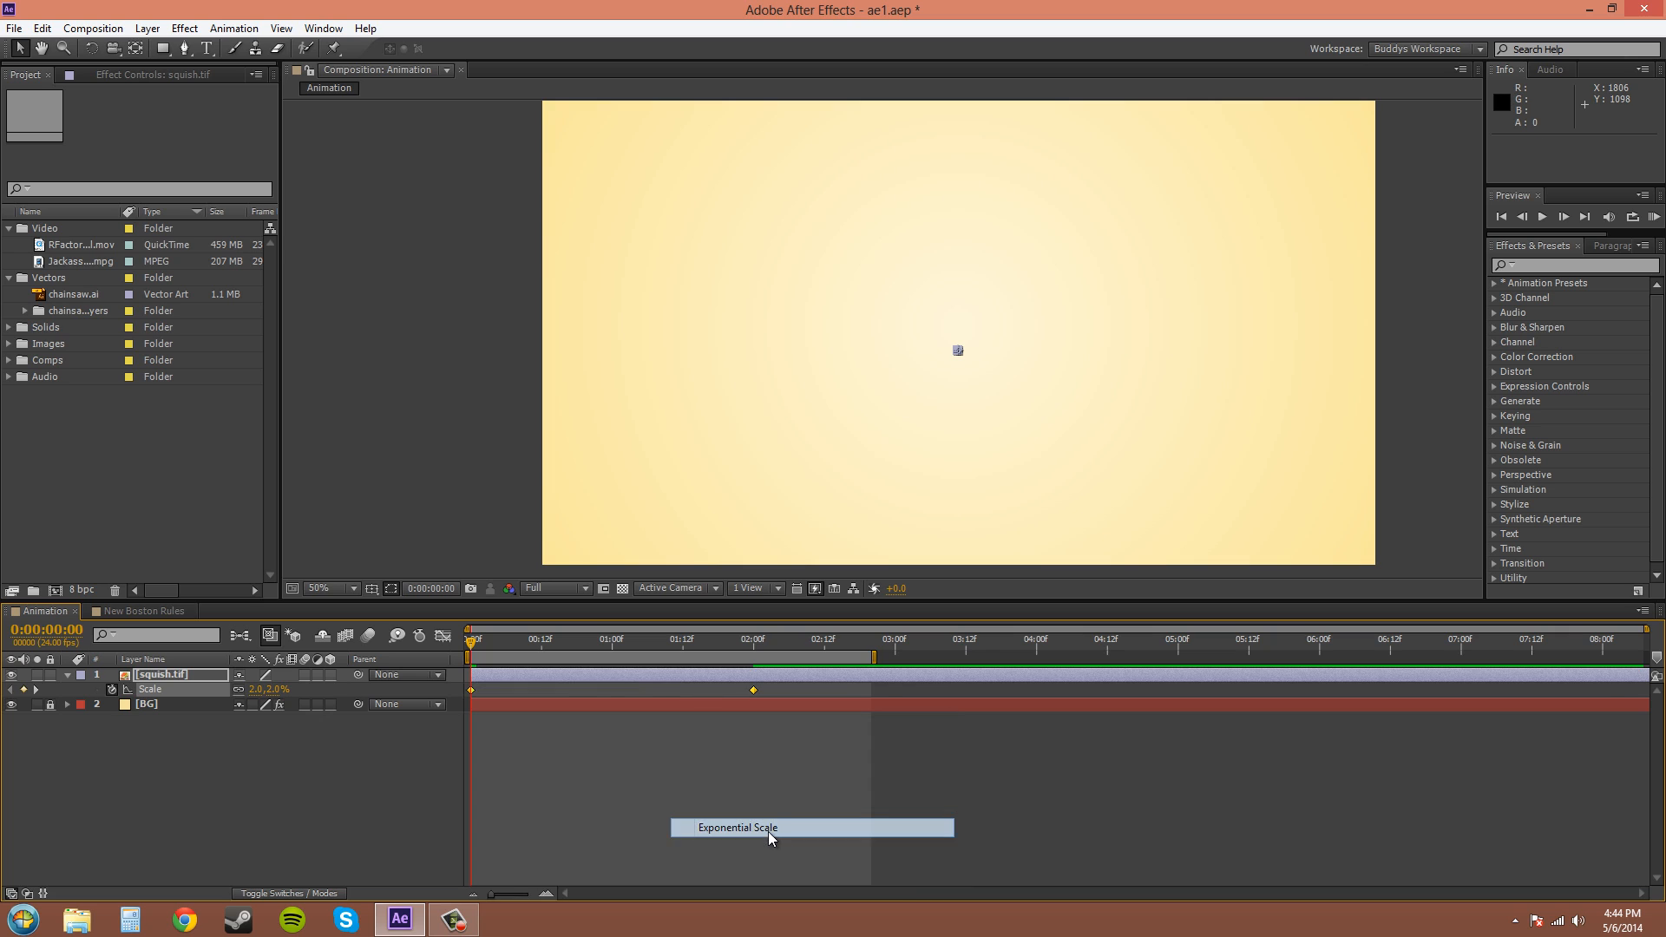
Reapply Exponential Scale to the 2% to 200% Scale keyframes via the Animation menu.
click(760, 827)
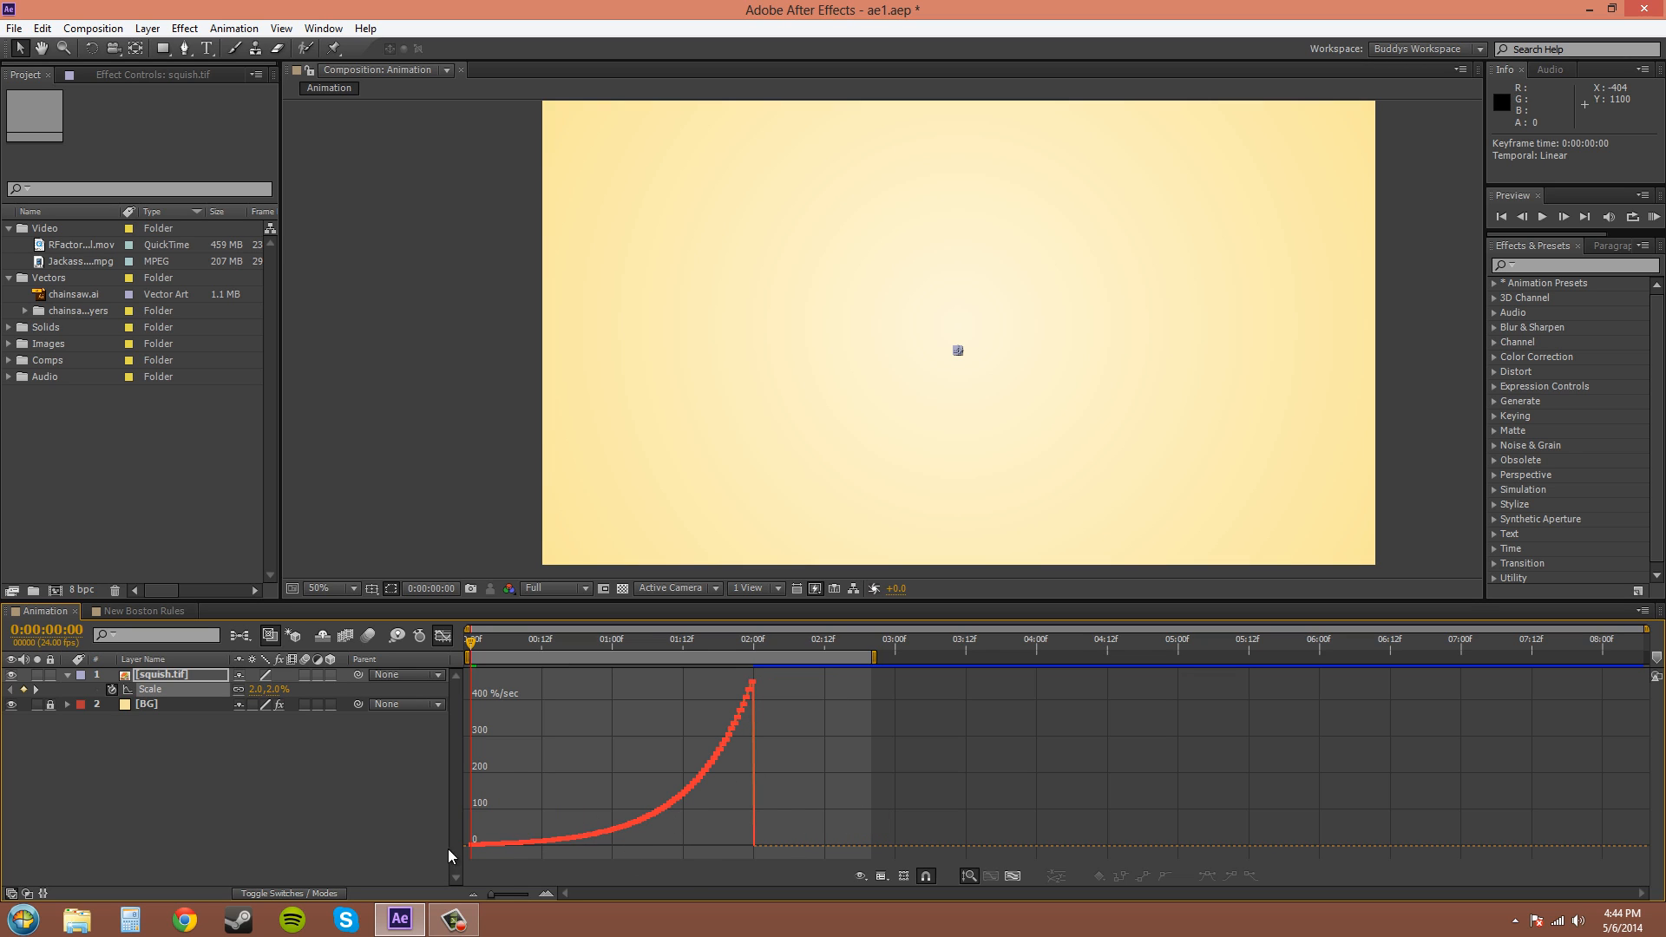
mouse_move(666, 856)
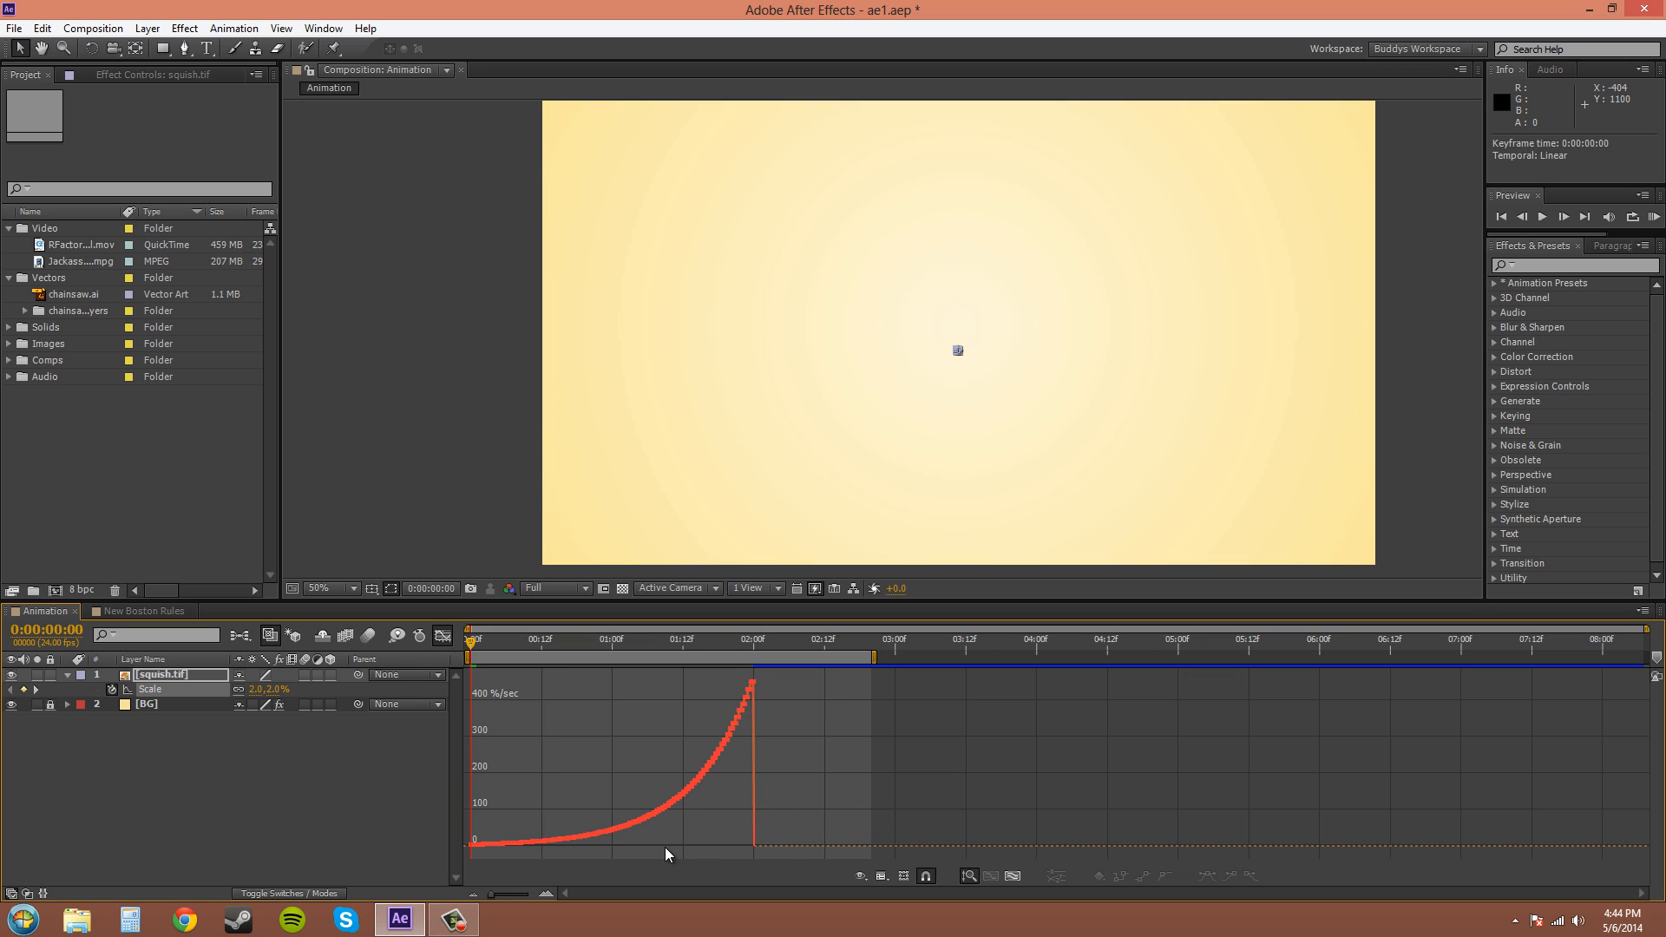
mouse_move(507, 864)
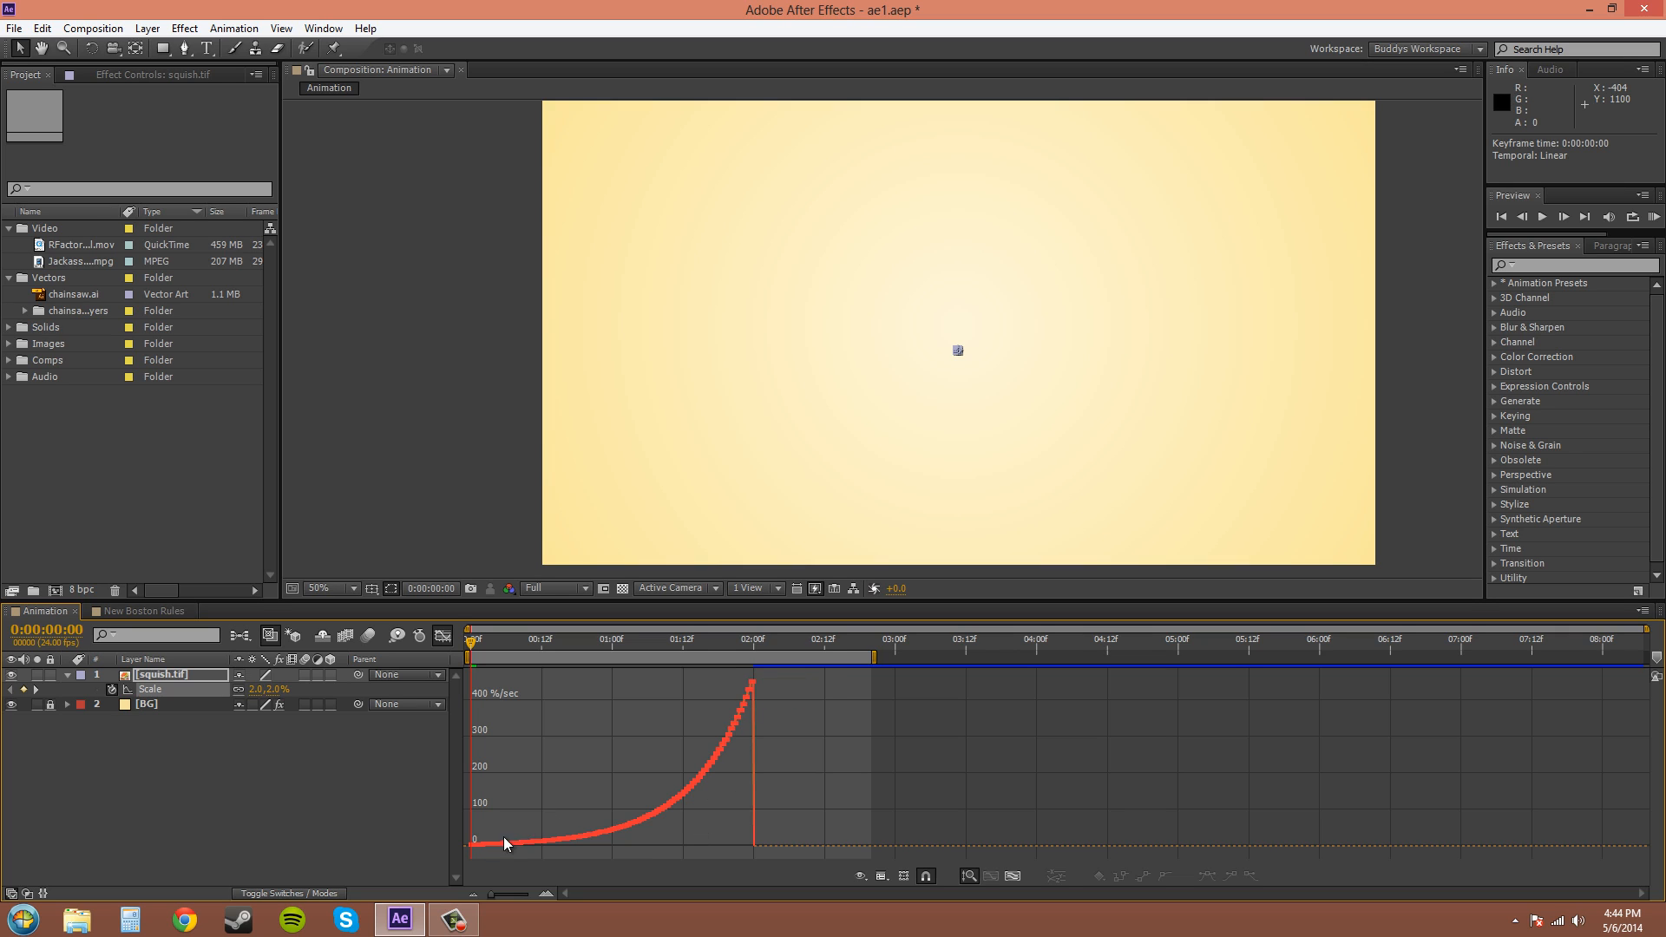
mouse_move(762, 680)
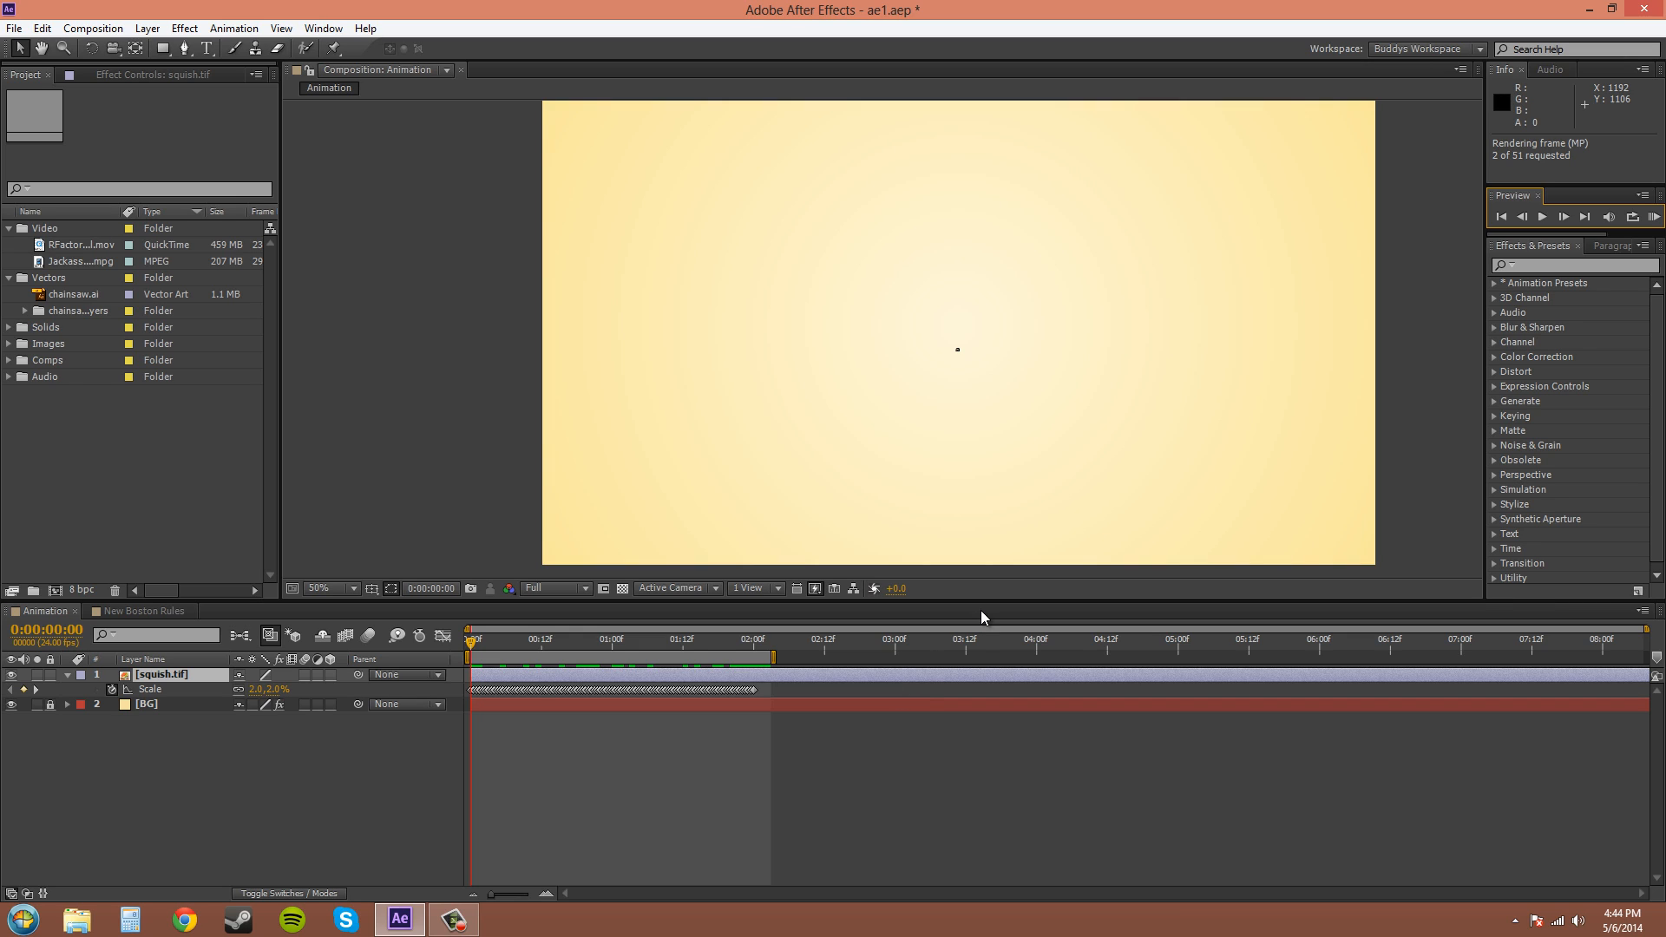
mouse_move(749, 680)
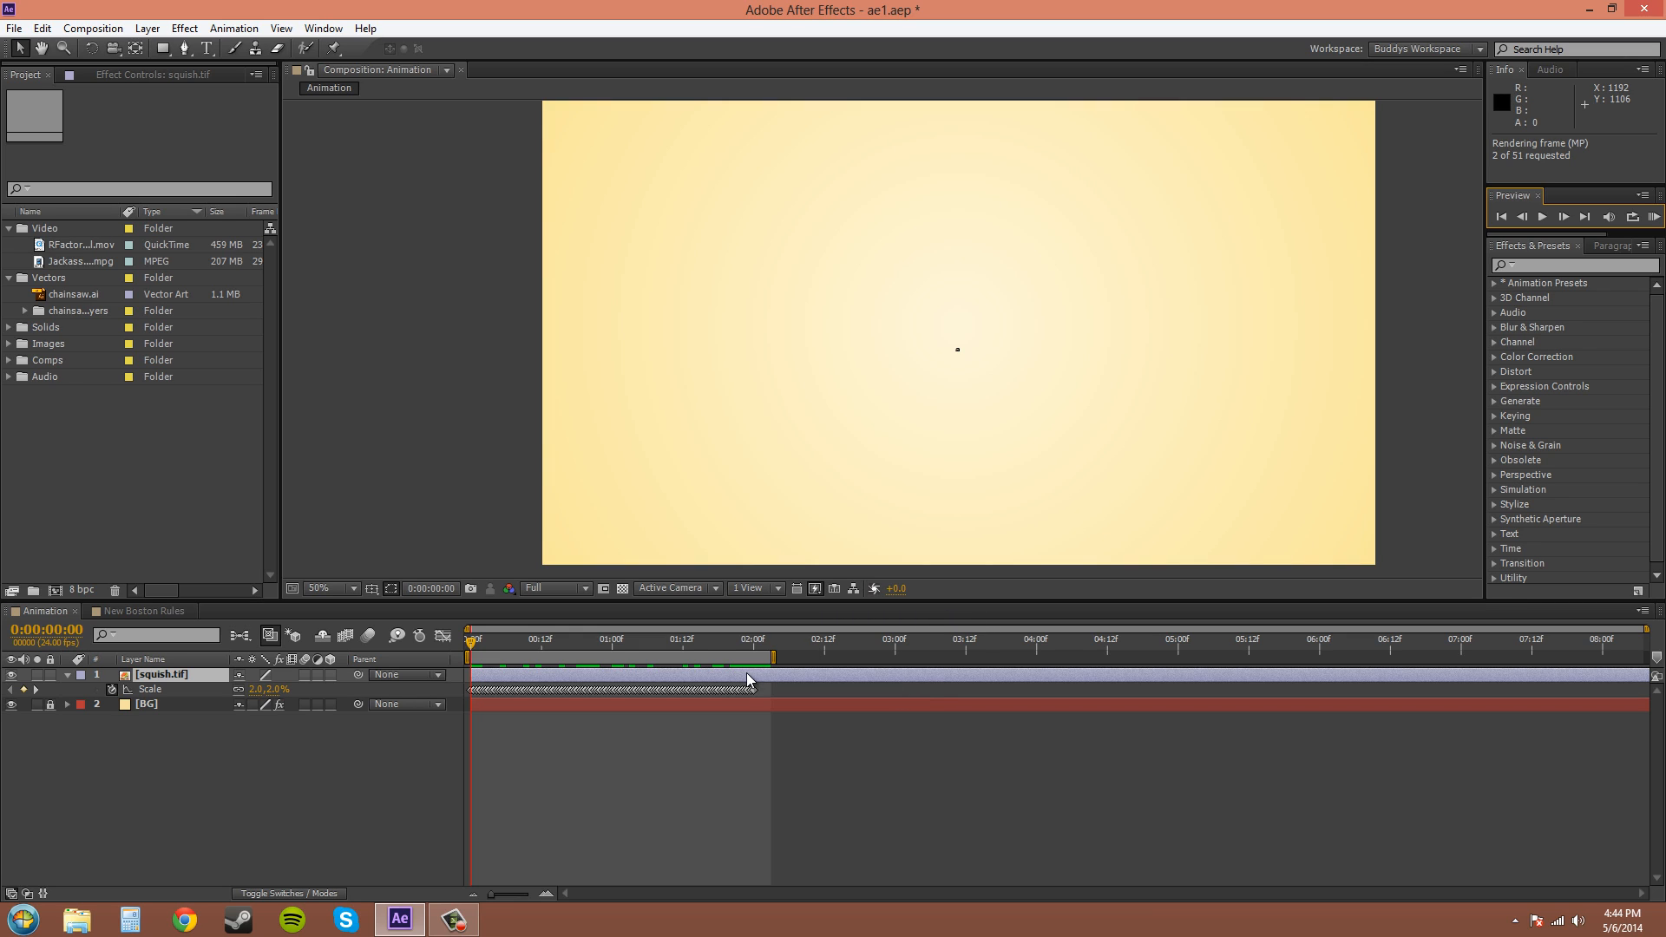
mouse_move(719, 735)
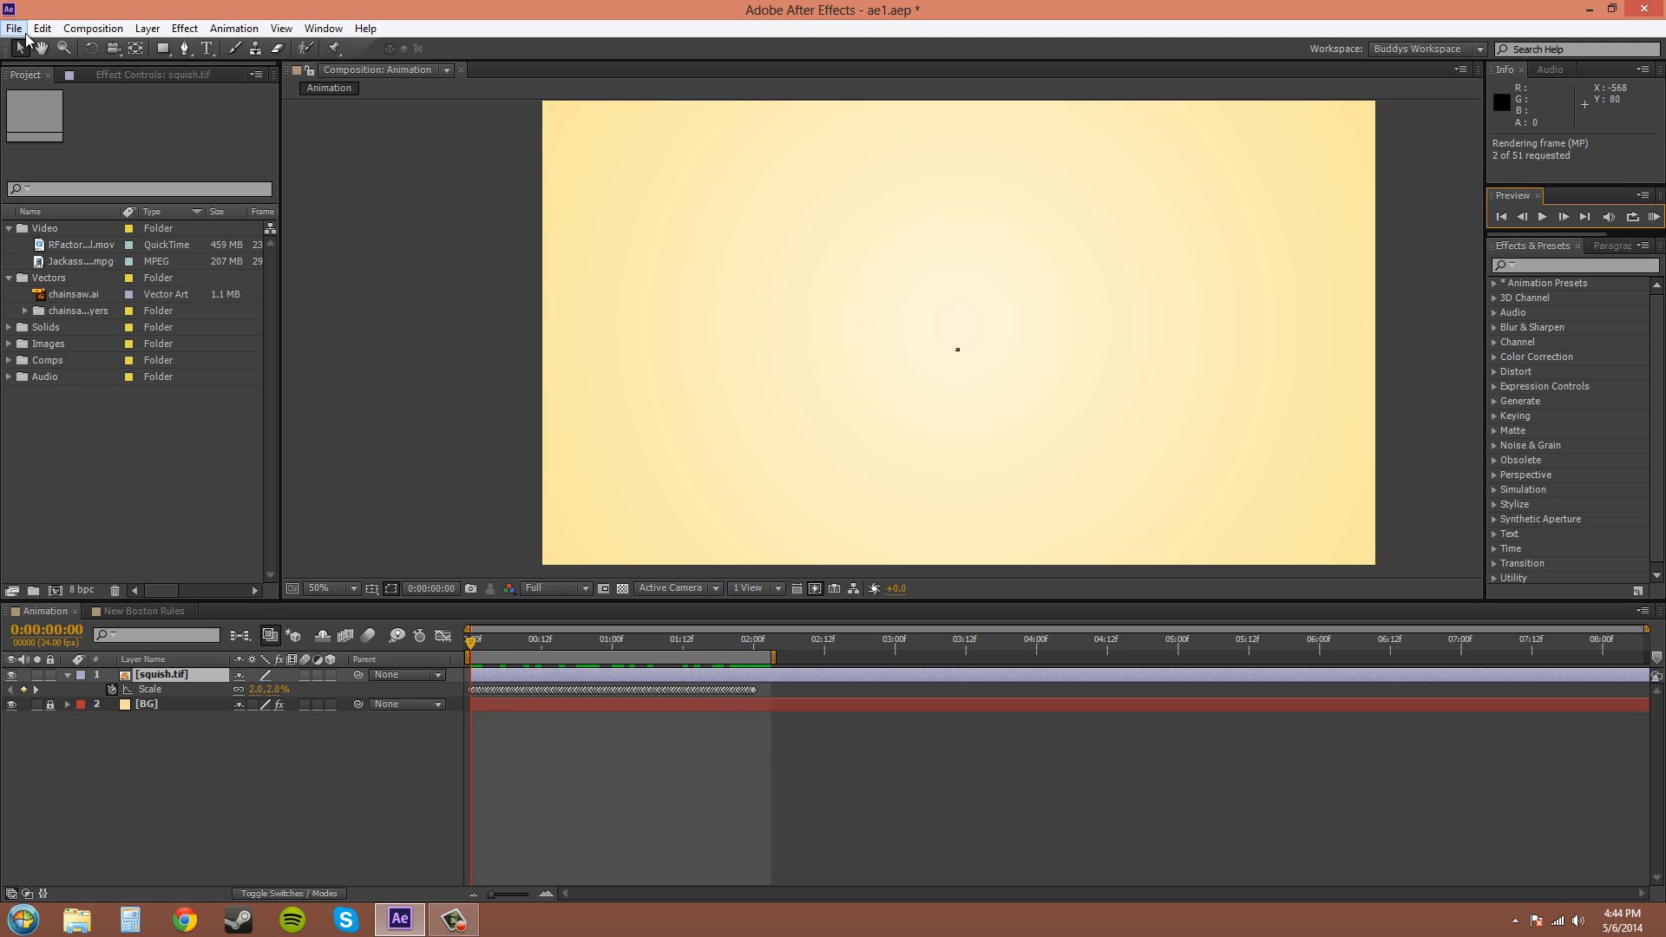
Save the project and deselect the squish.tif layer in the Composition panel.
click(18, 29)
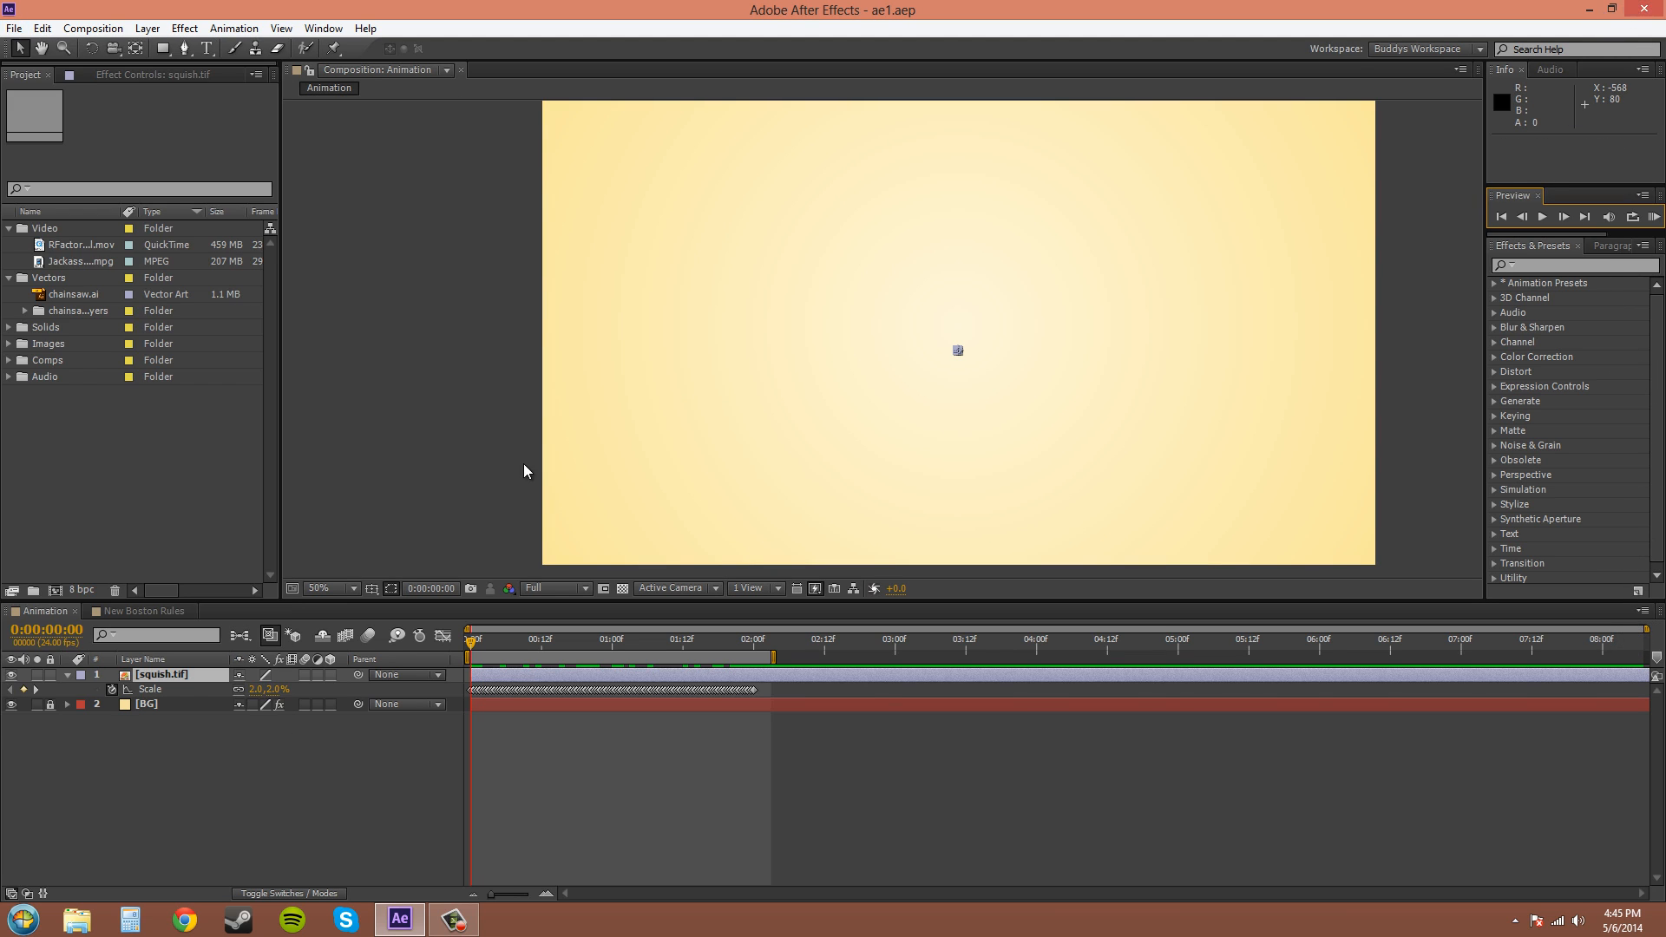
click(15, 921)
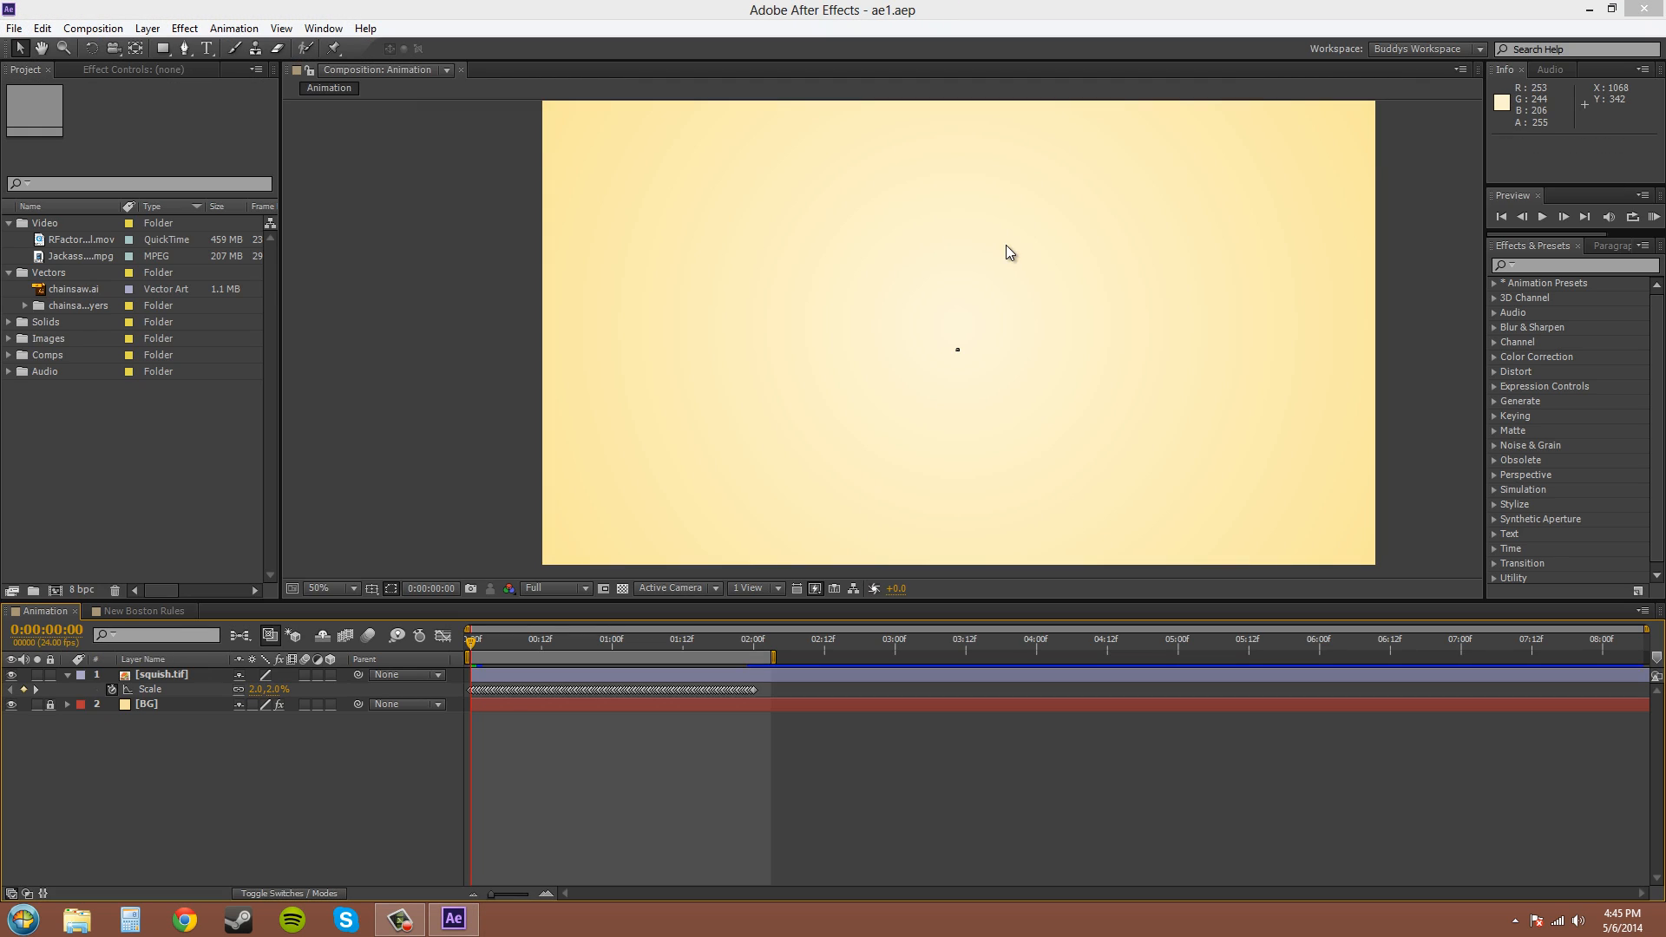
mouse_move(816, 789)
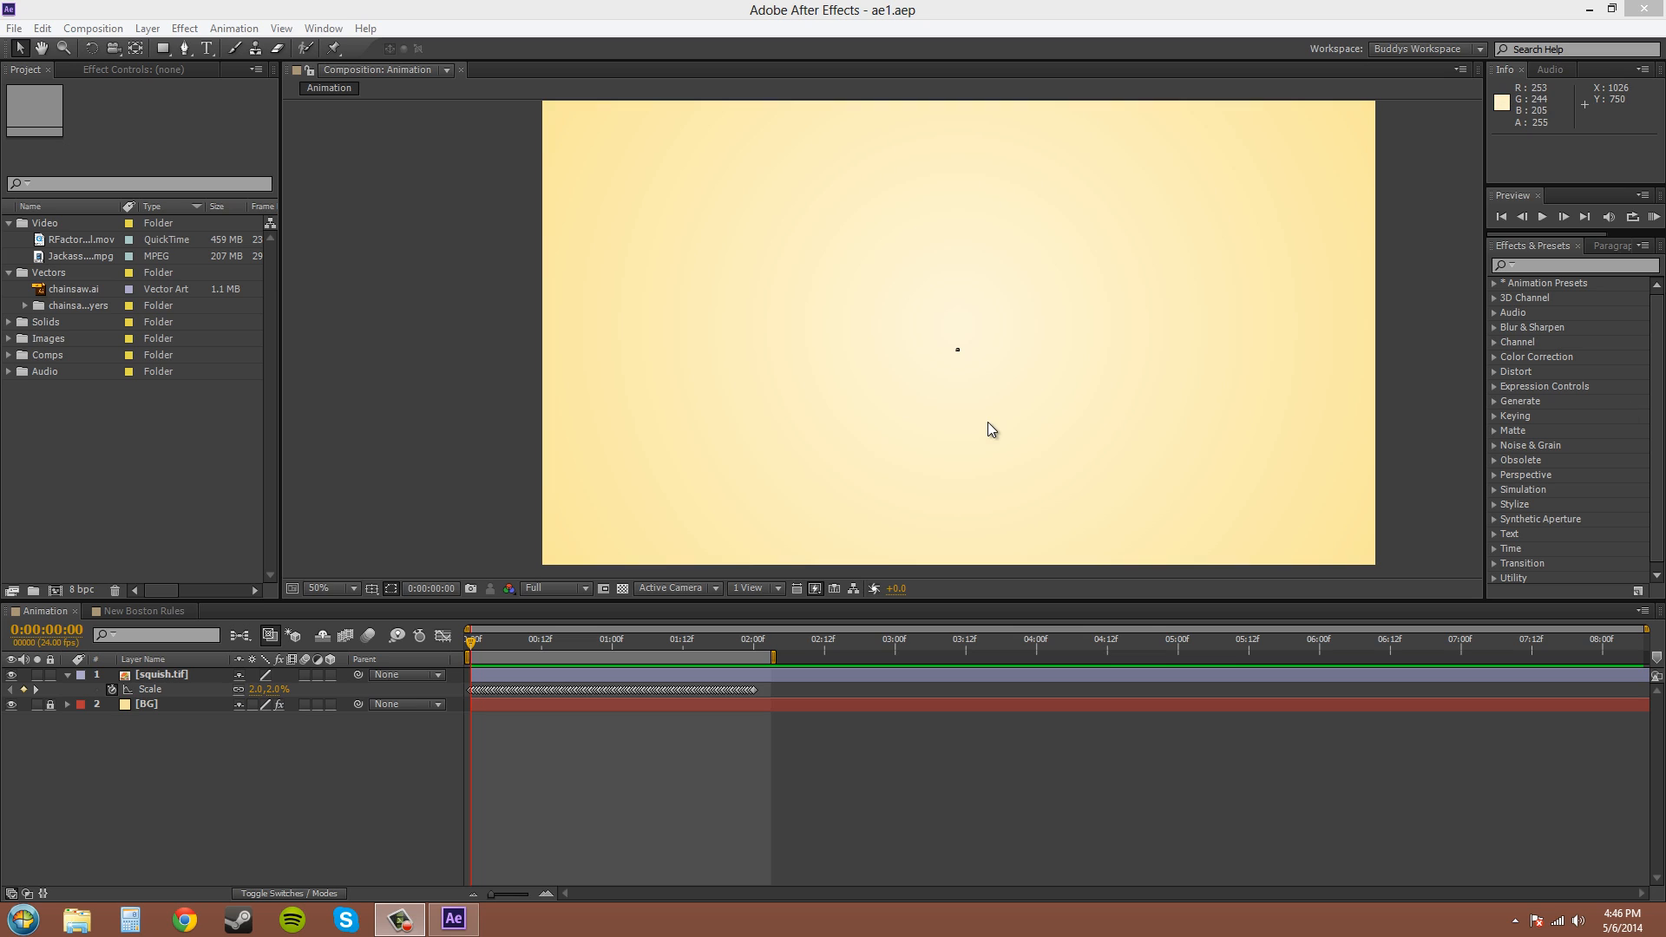
mouse_move(997, 423)
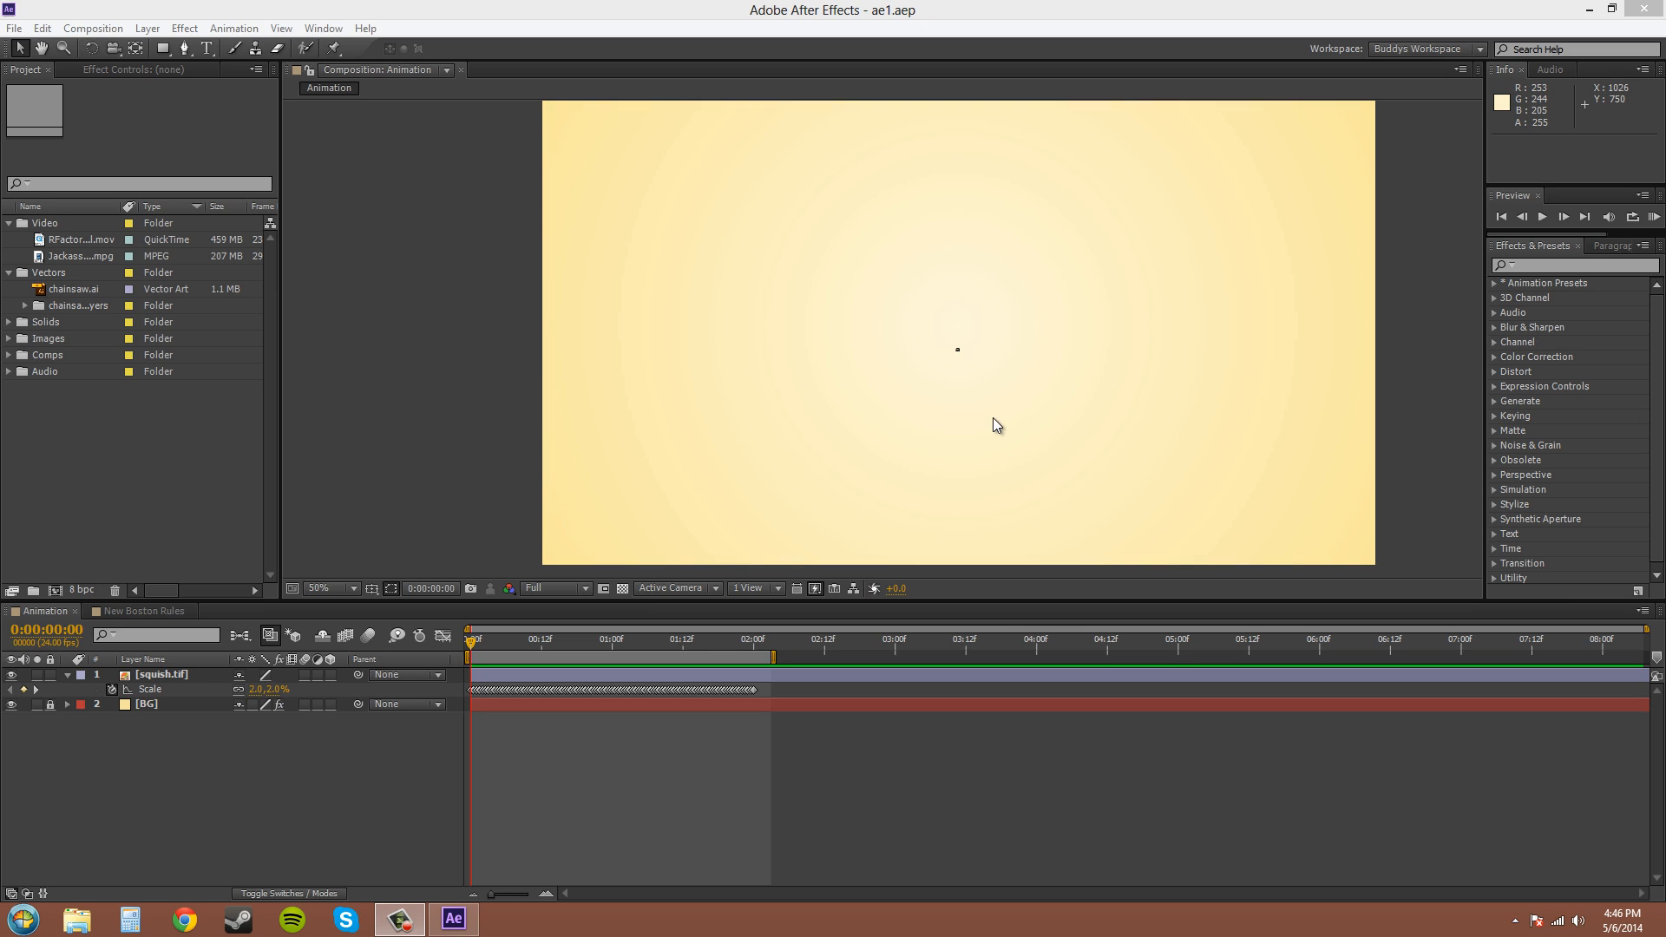
mouse_move(1342, 377)
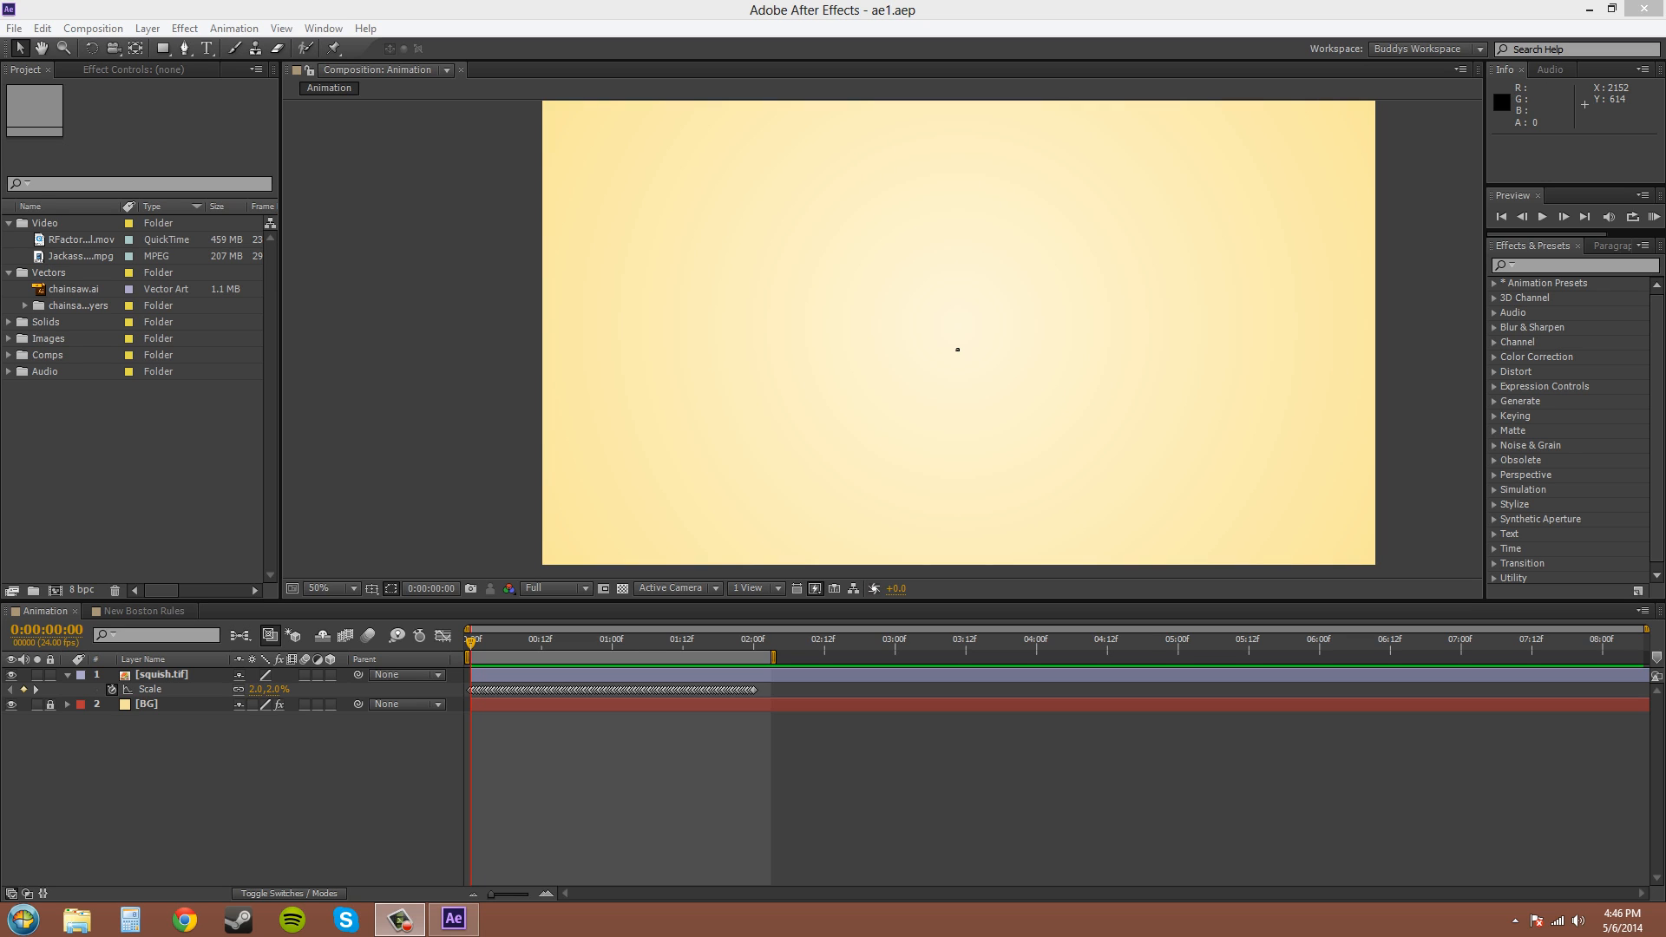
mouse_move(728, 468)
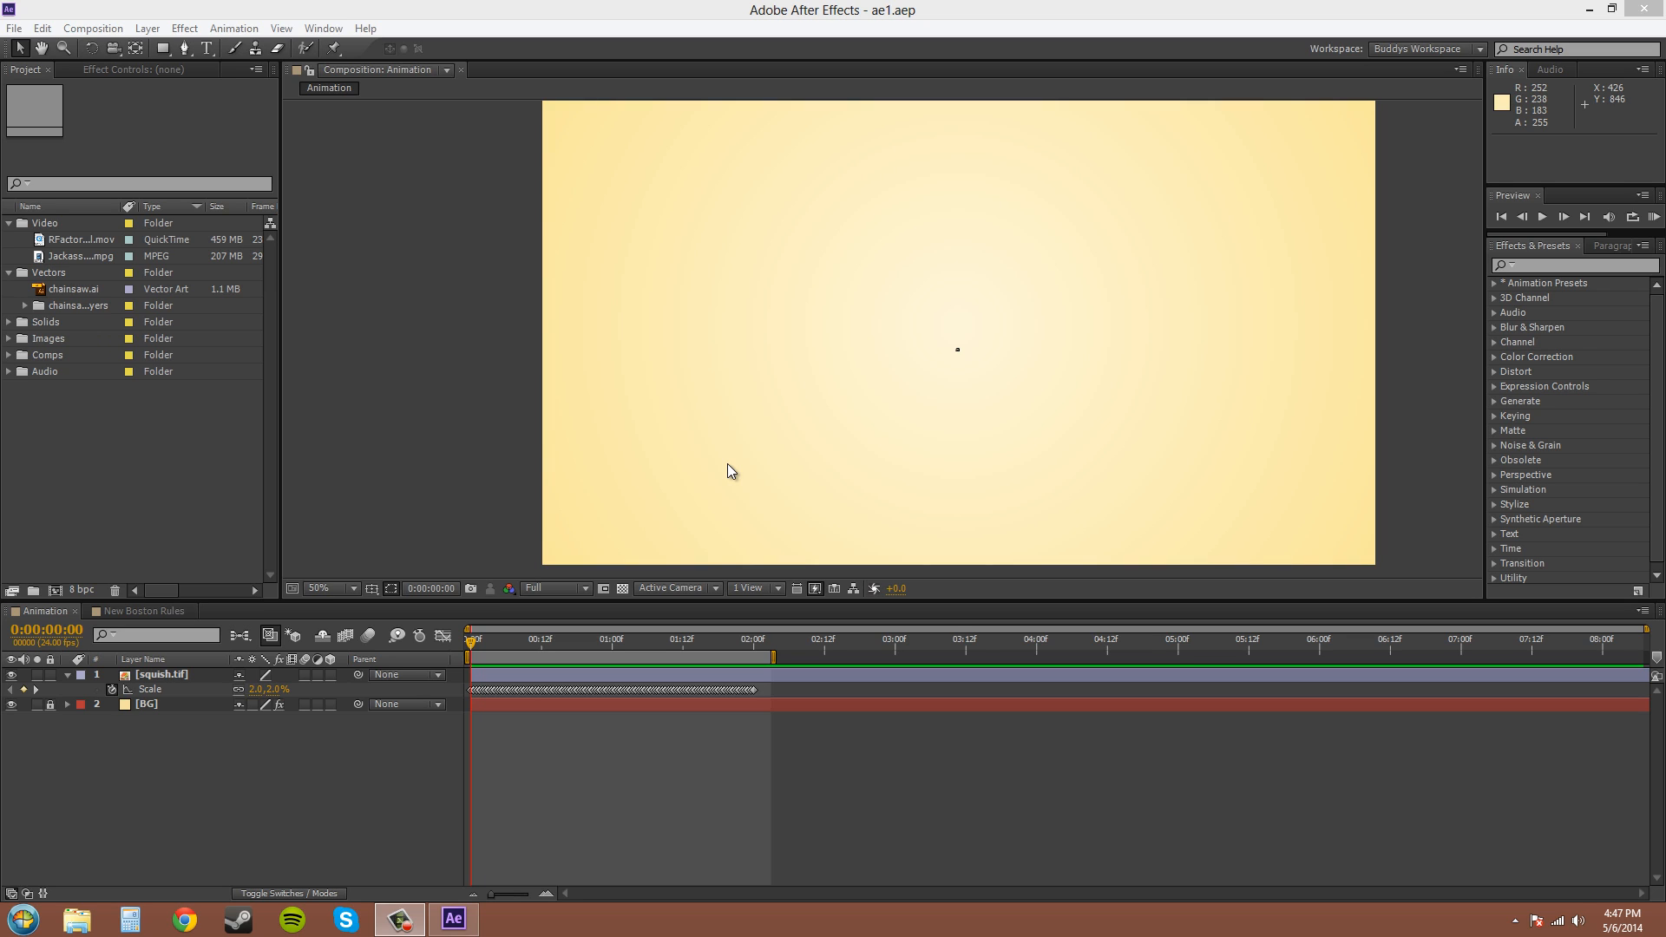
mouse_move(611, 704)
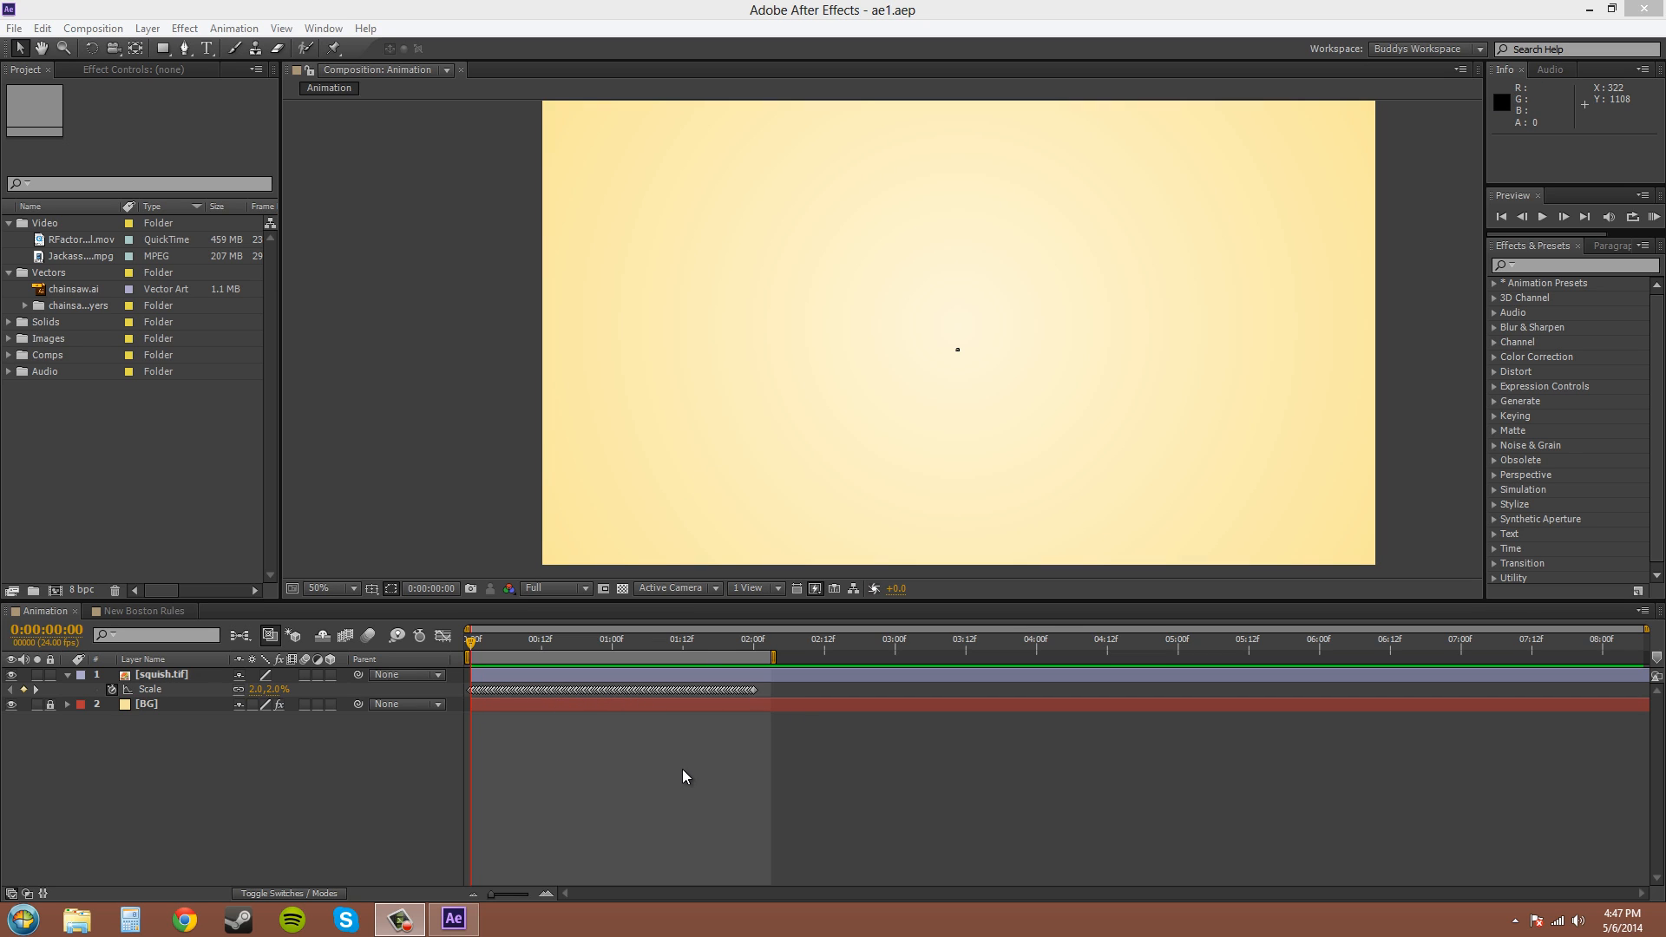
mouse_move(137, 635)
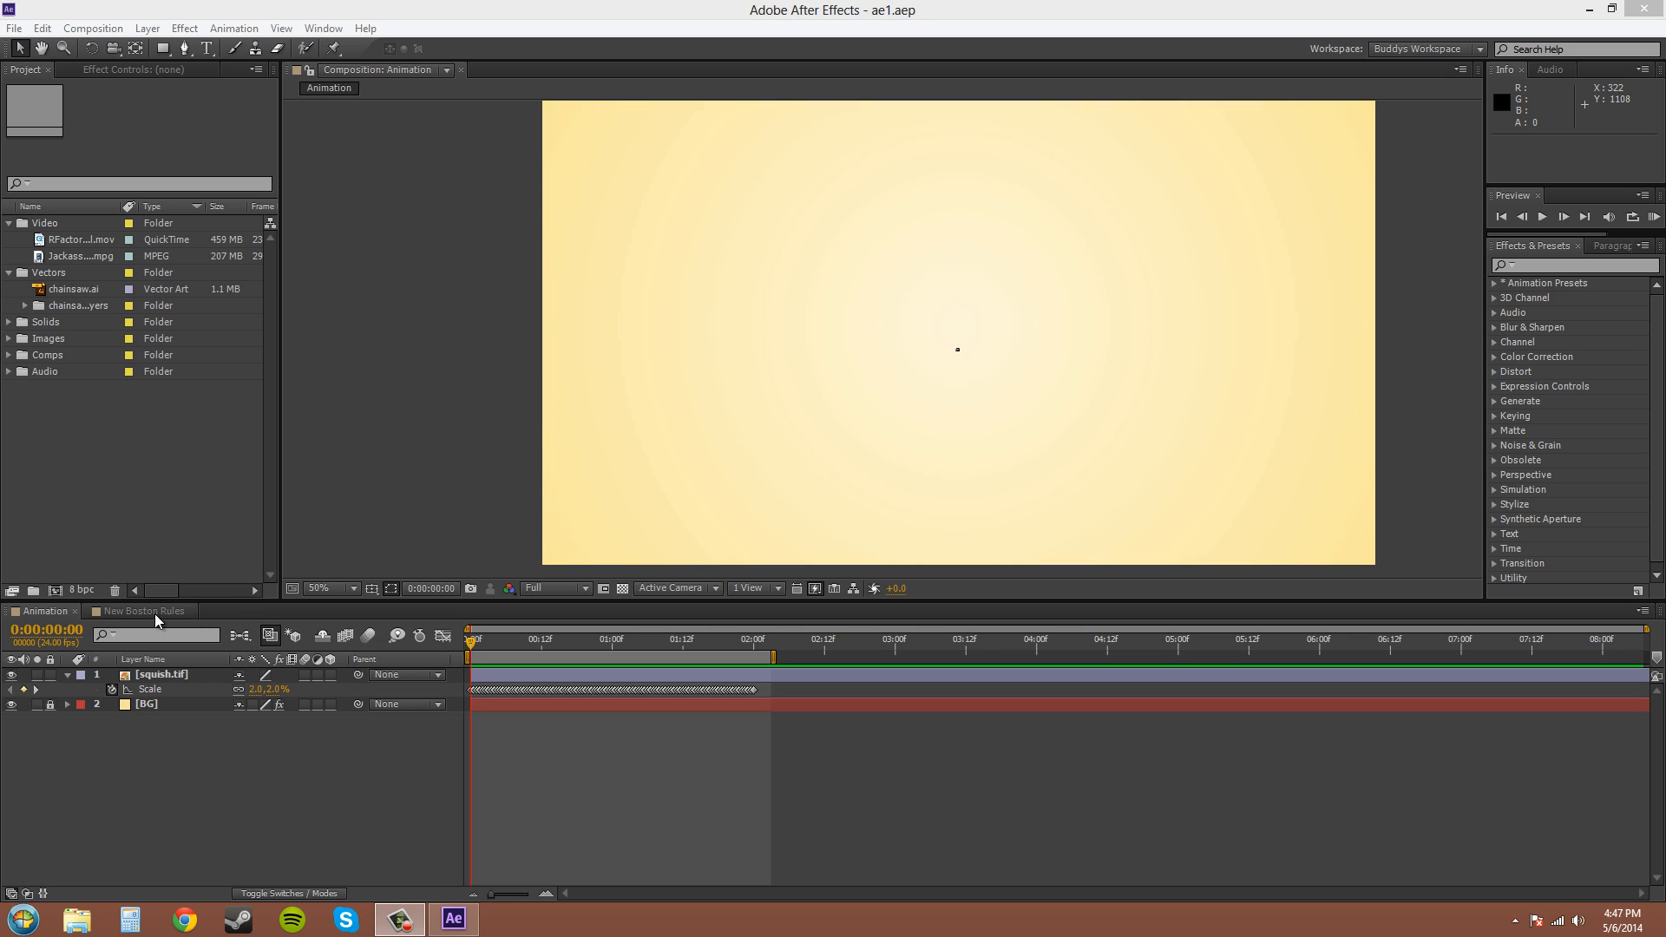
mouse_move(962, 484)
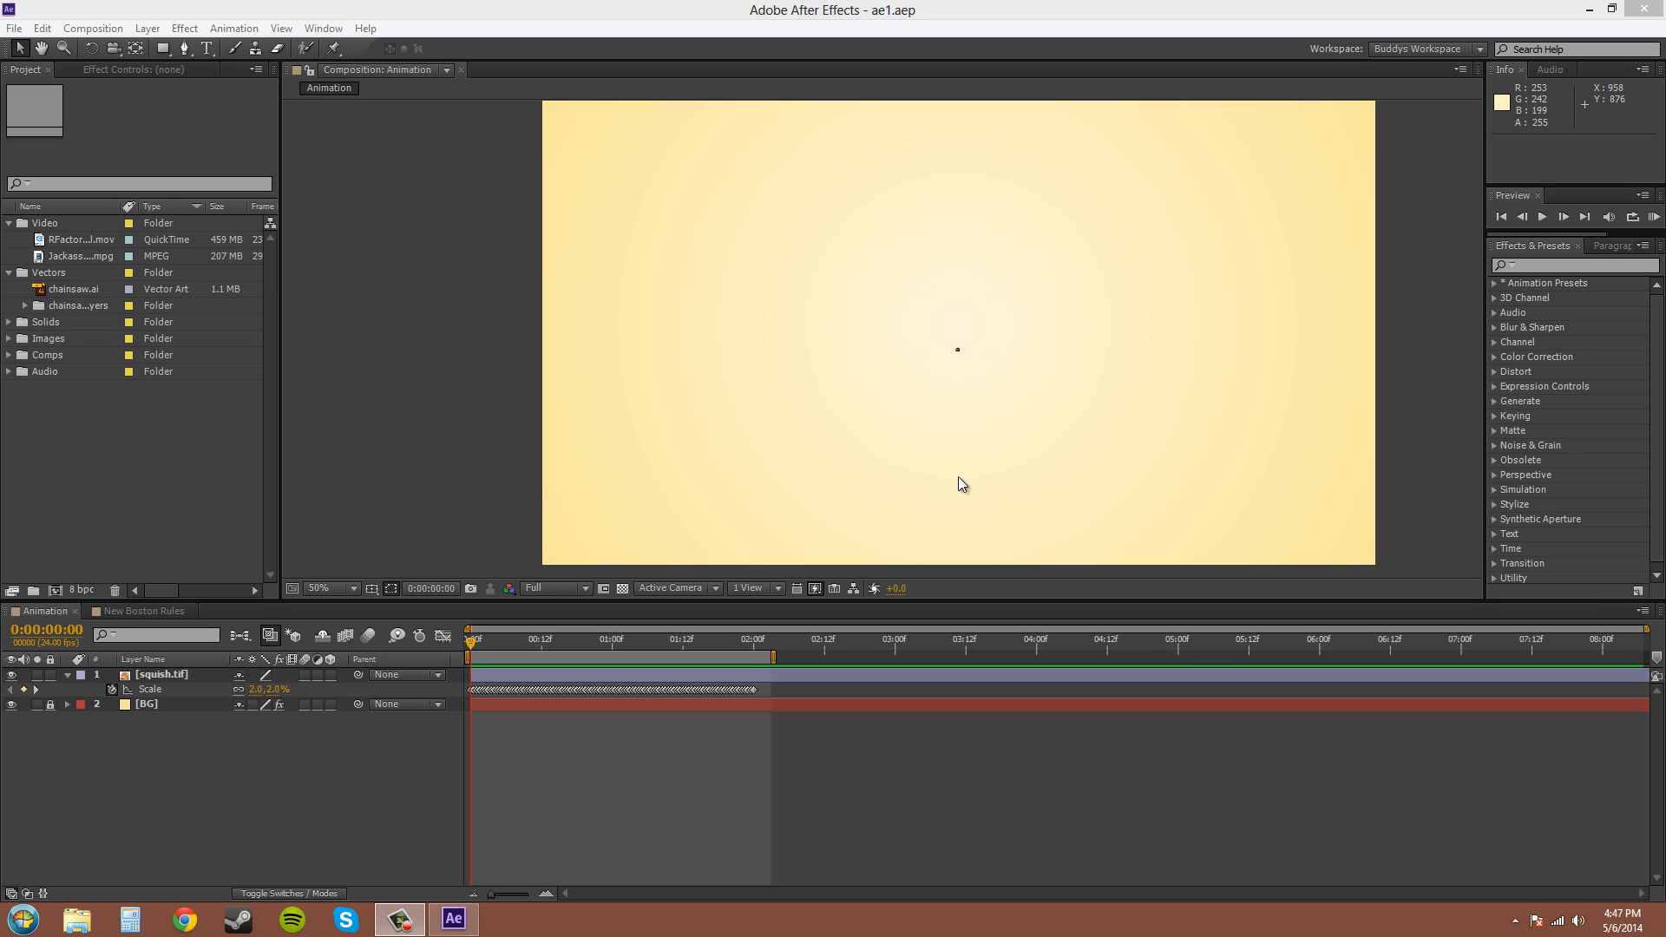
mouse_move(1241, 118)
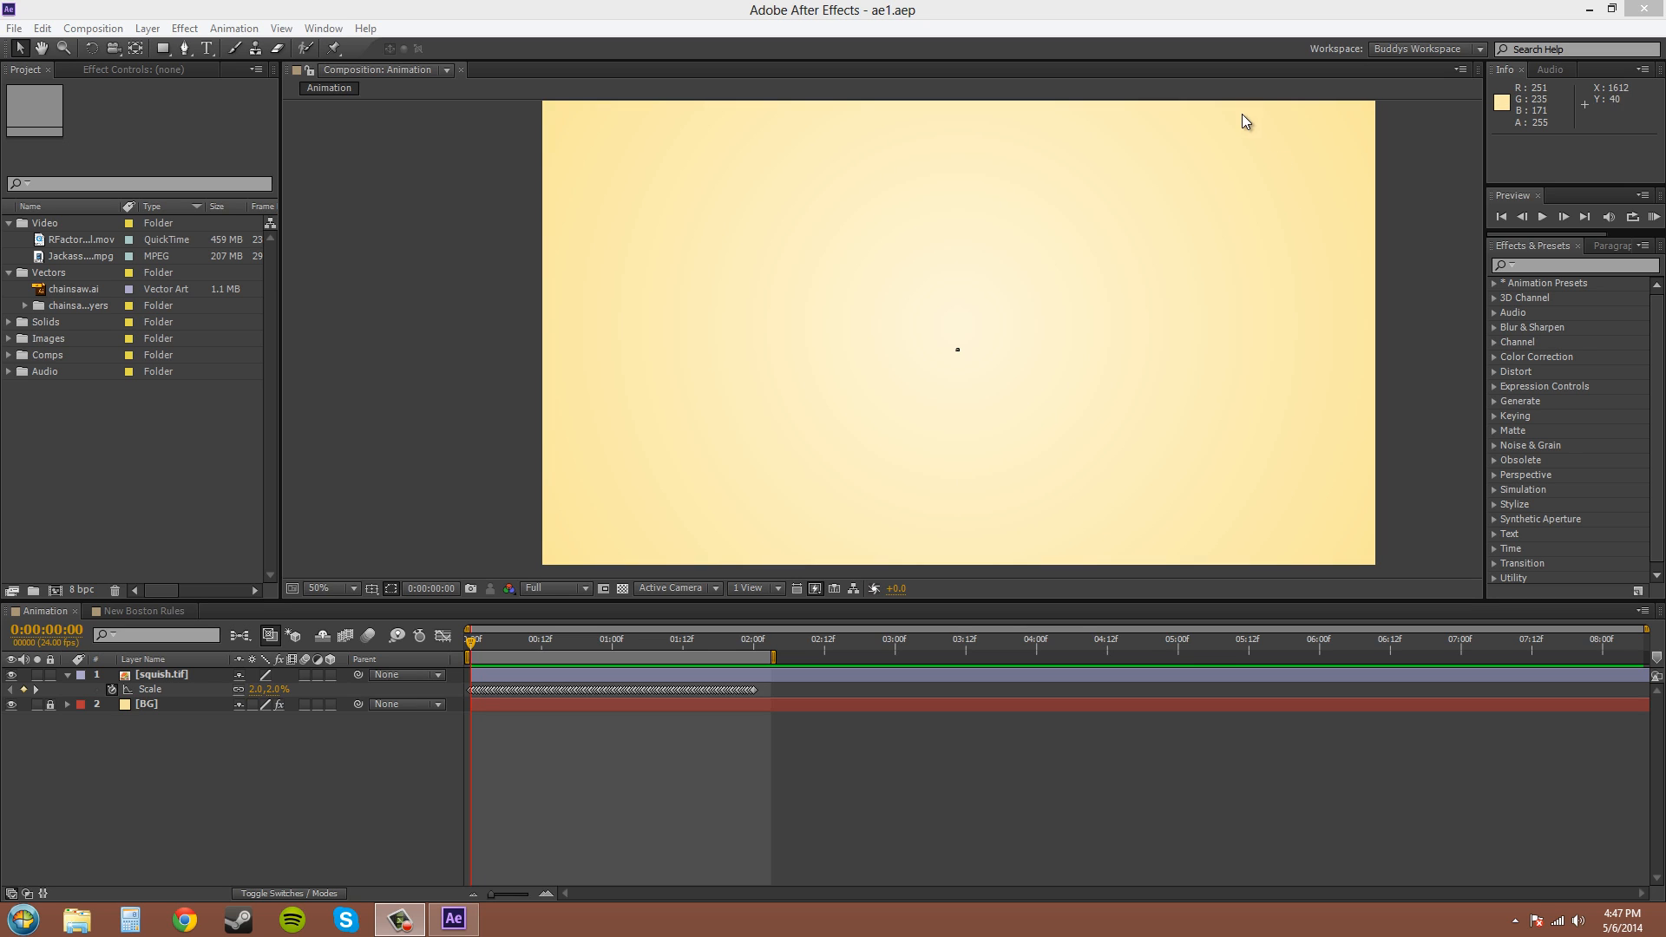
mouse_move(1103, 371)
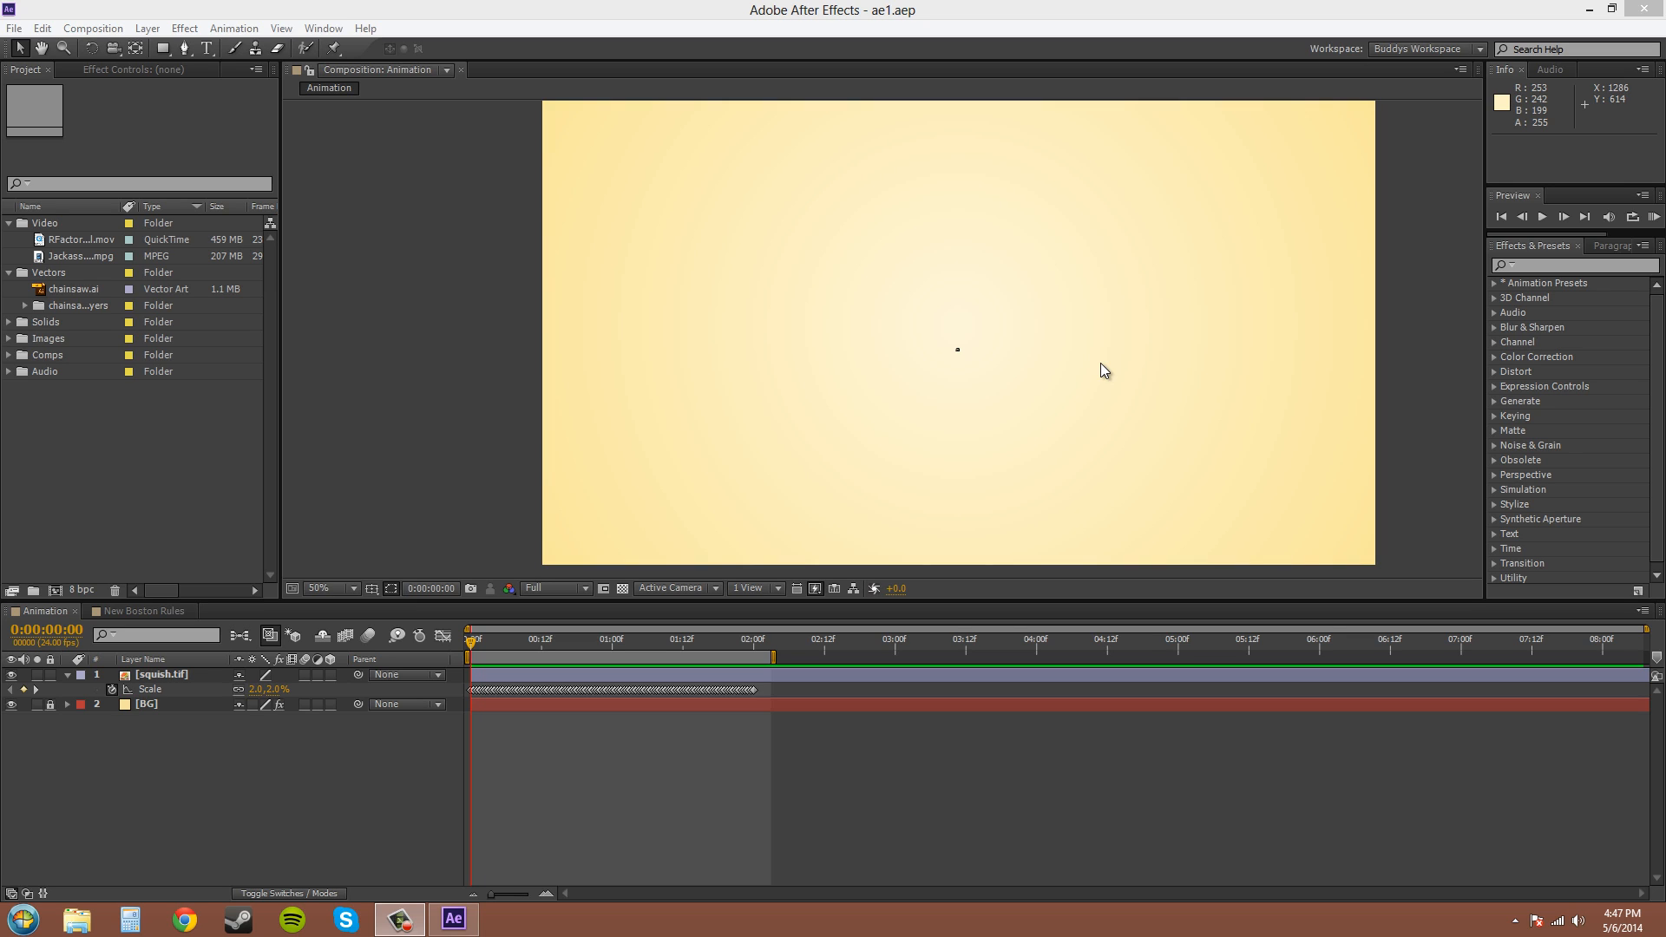
mouse_move(1114, 380)
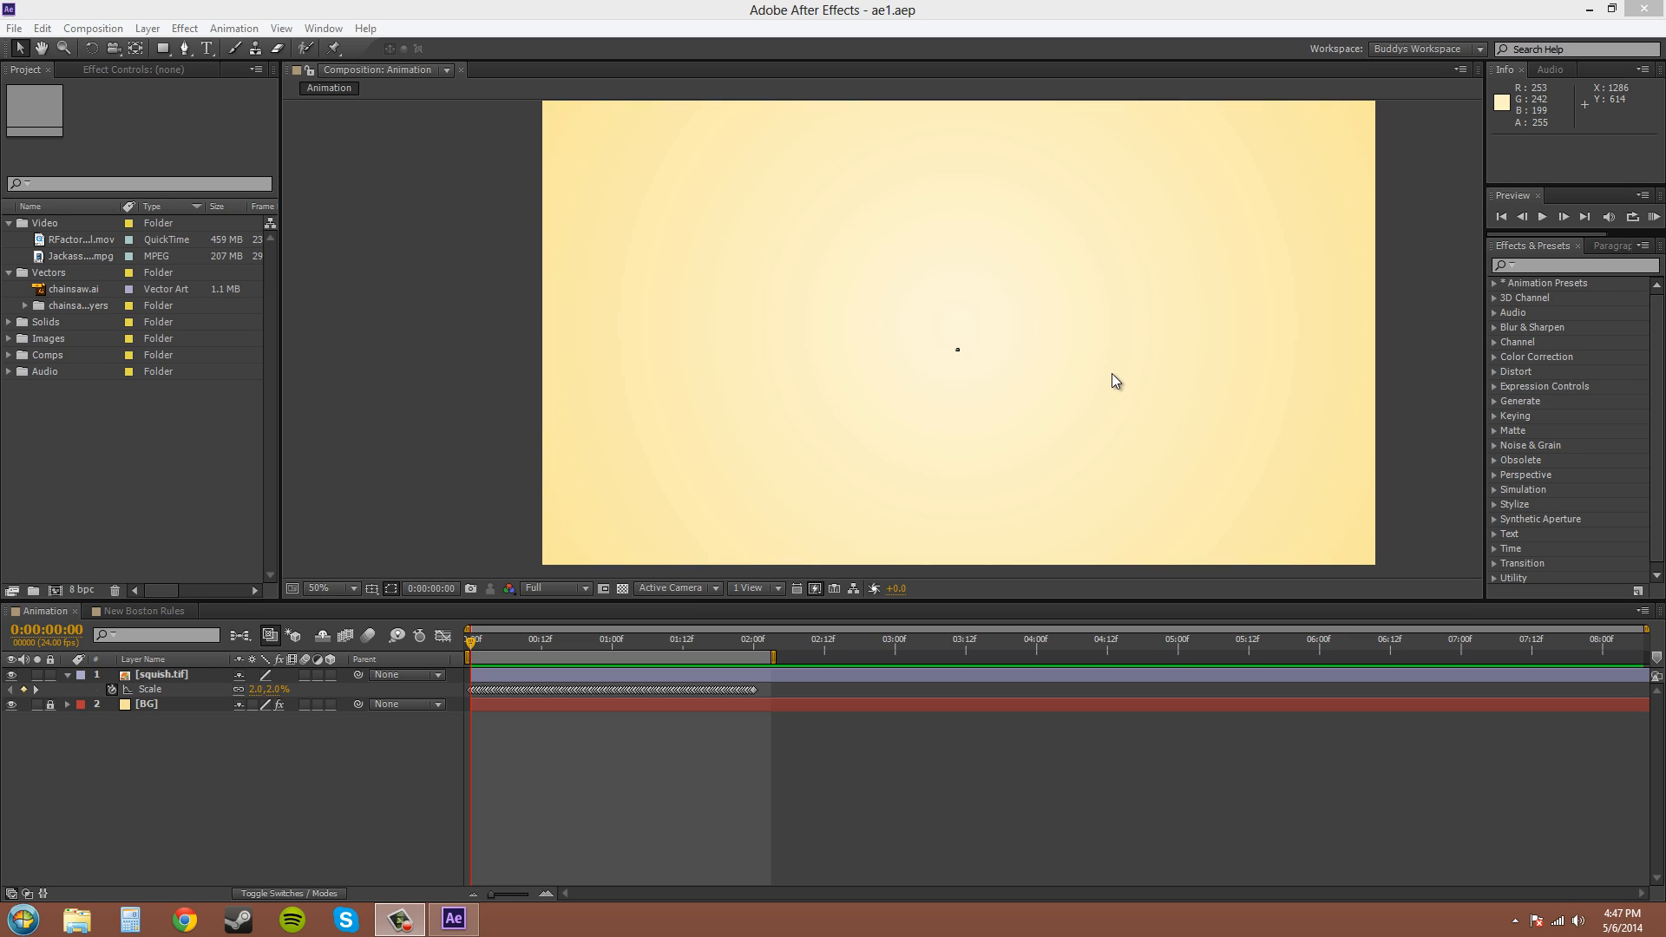
mouse_move(1112, 493)
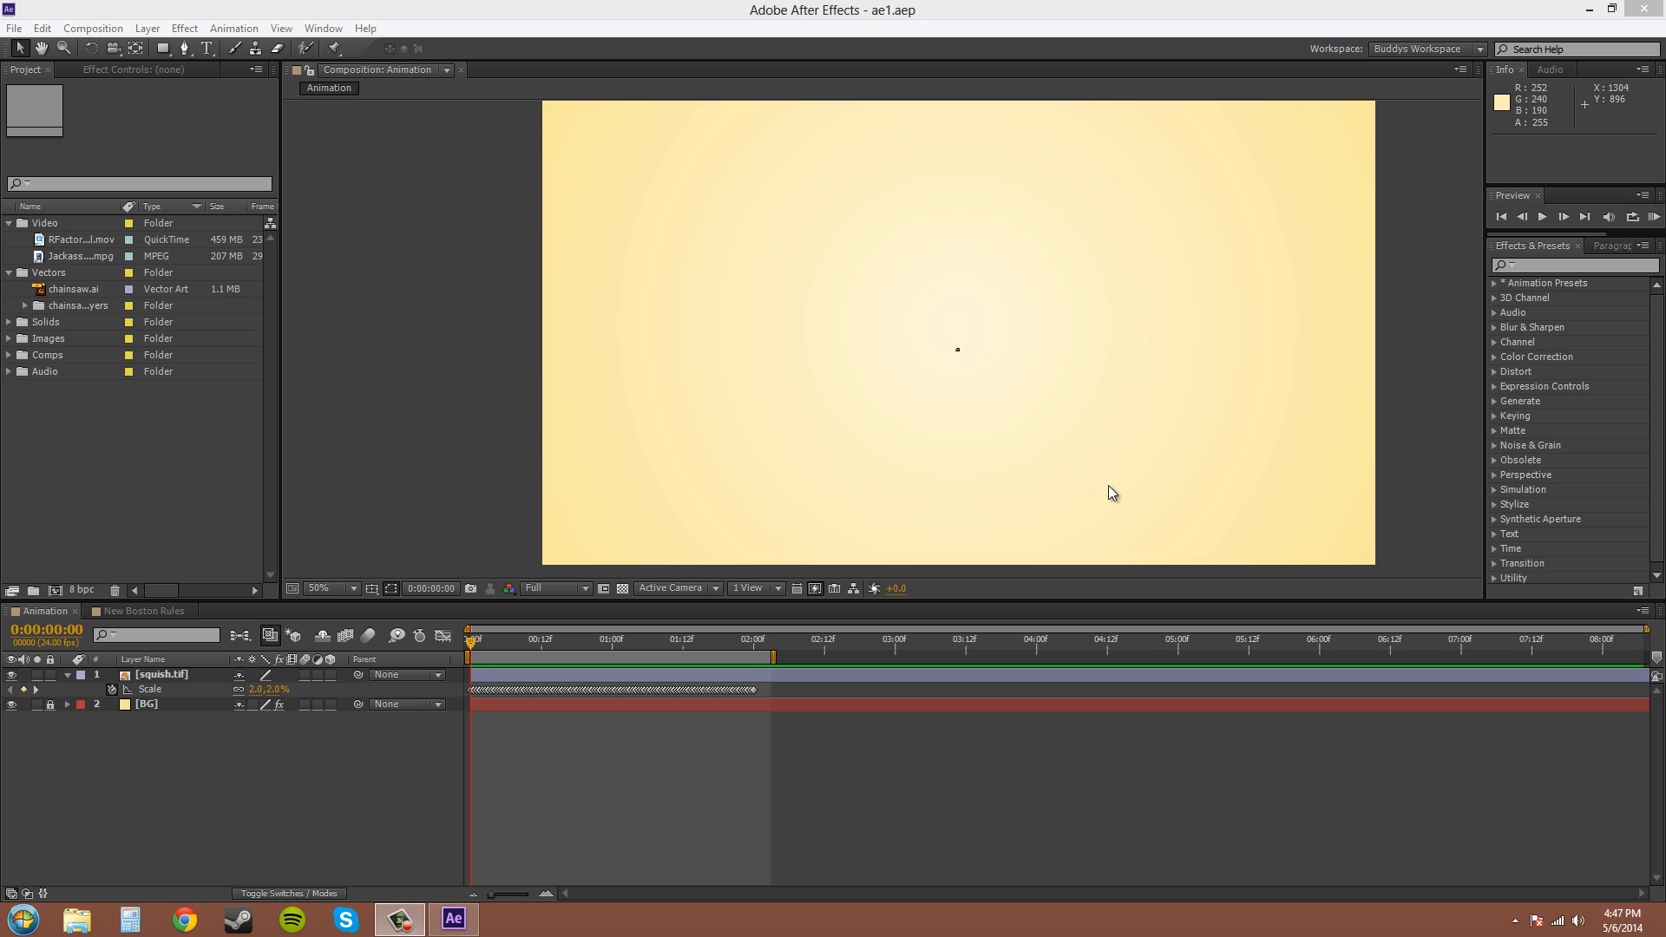
mouse_move(1194, 446)
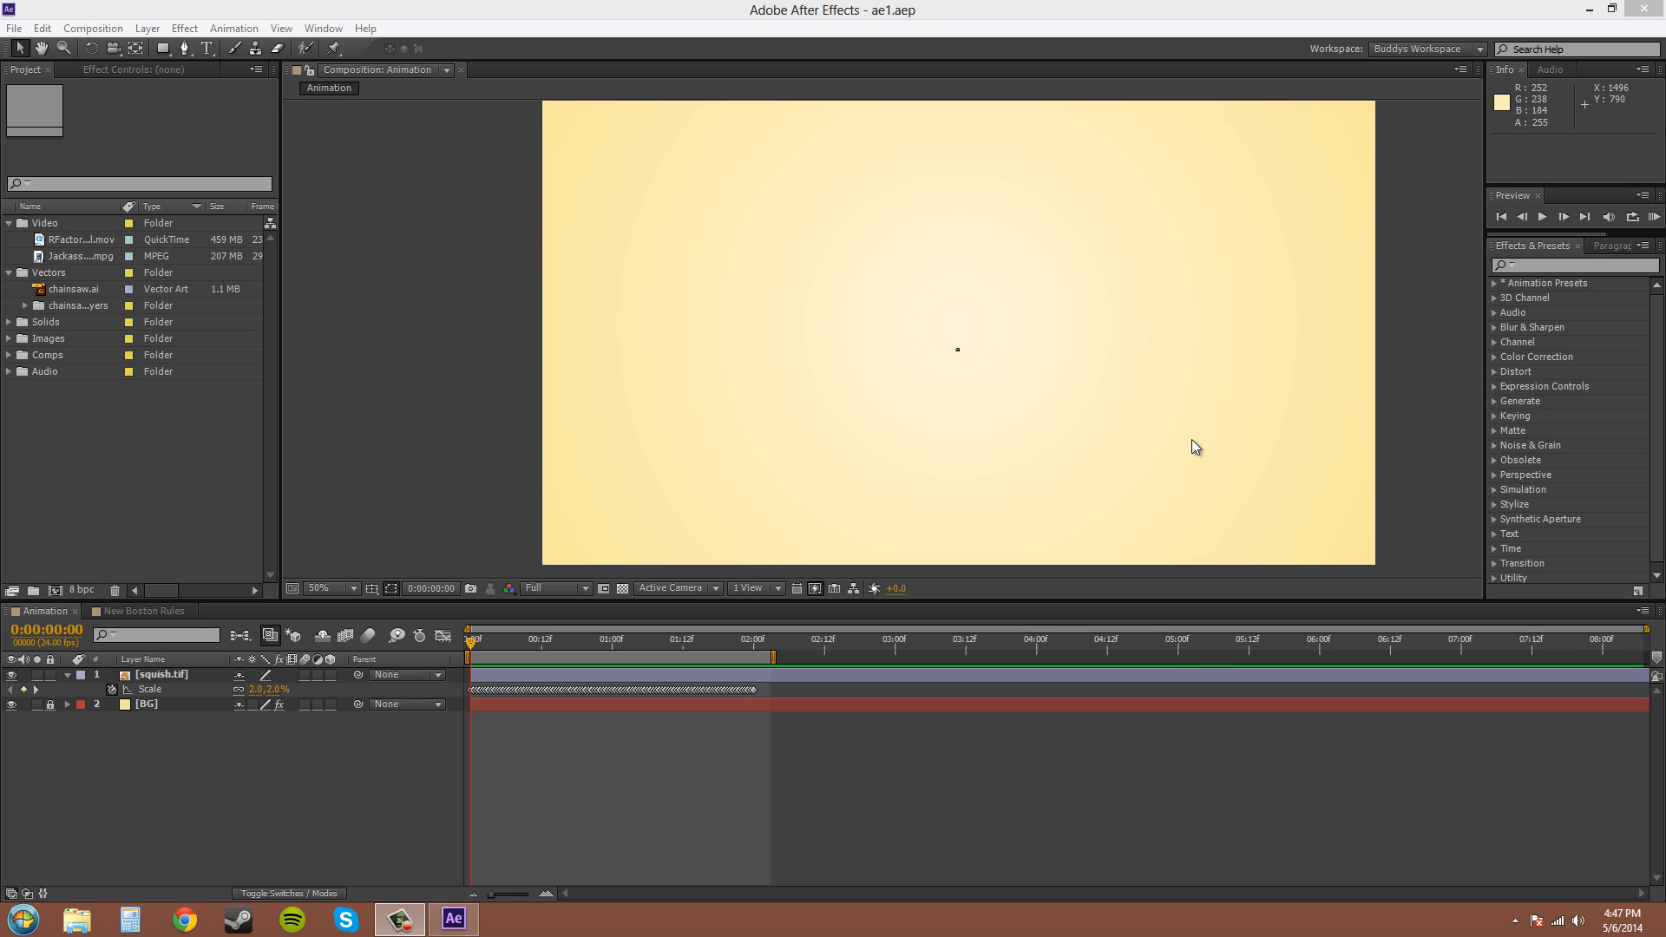